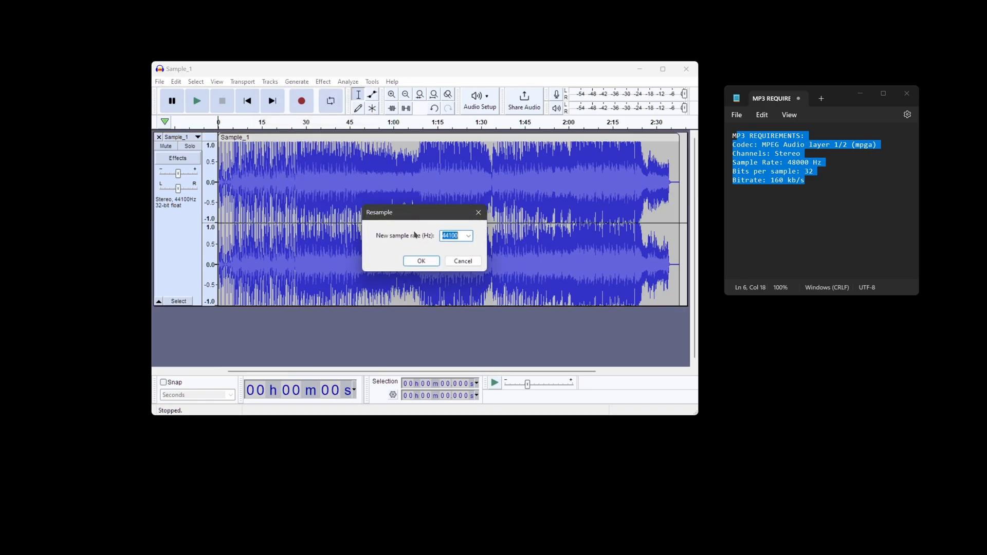
Step: Resample the track to 48000 Hz
type("48000")
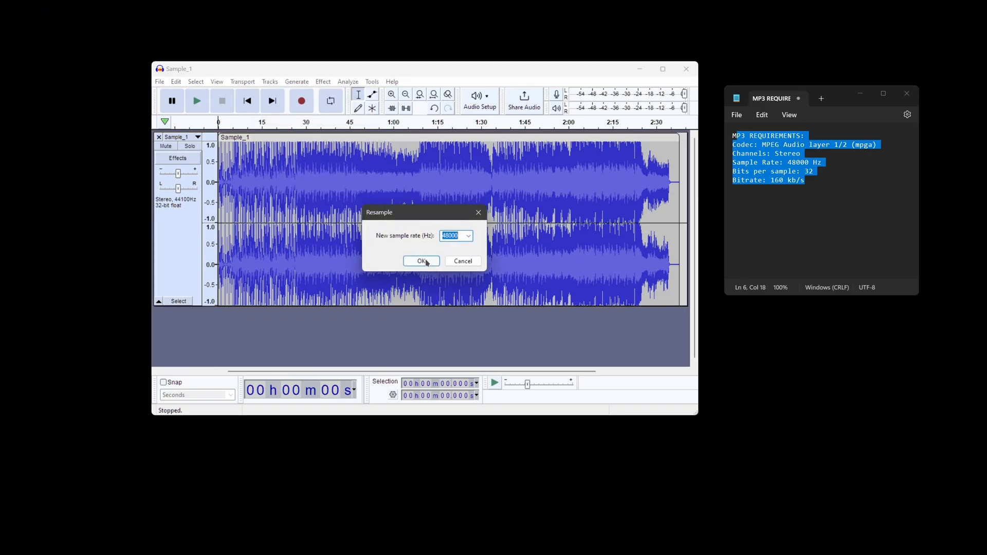
left_click(174, 81)
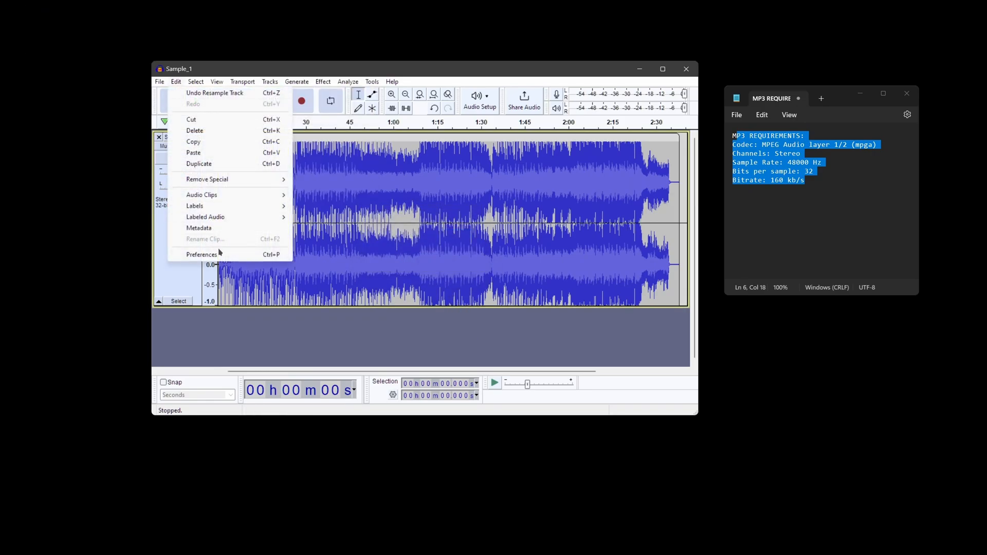
Step: Set the project sample rate to 48000 Hz in Audio Settings preferences
left_click(202, 254)
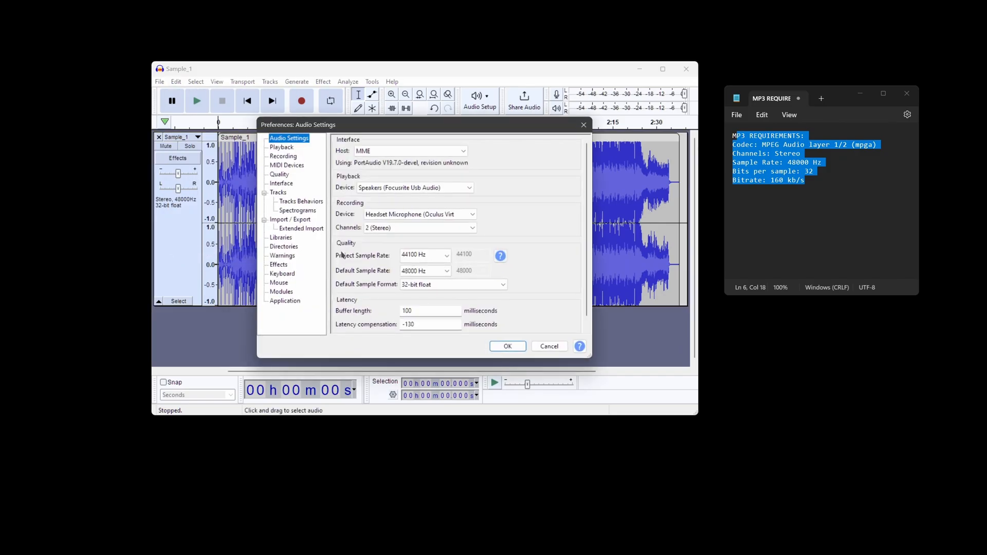
left_click(425, 255)
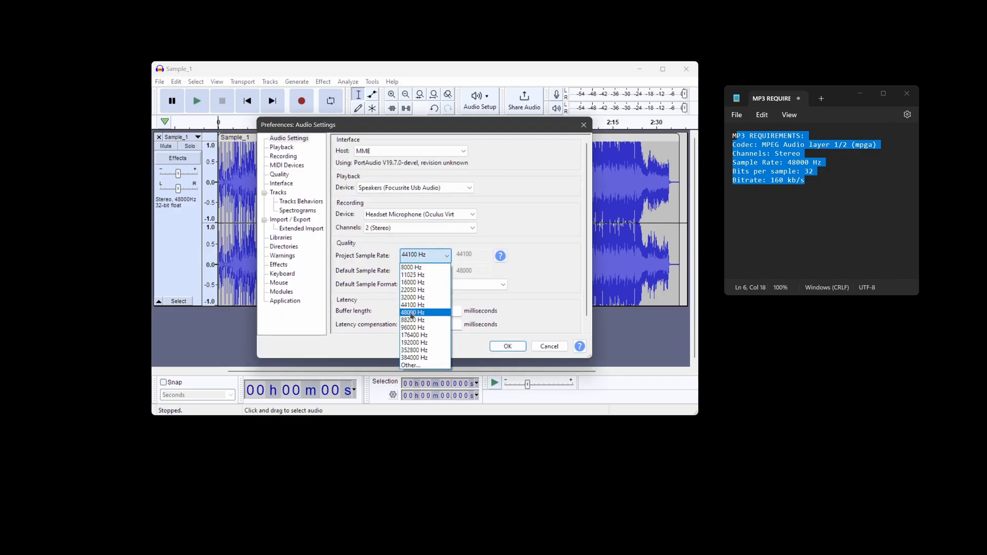
left_click(413, 312)
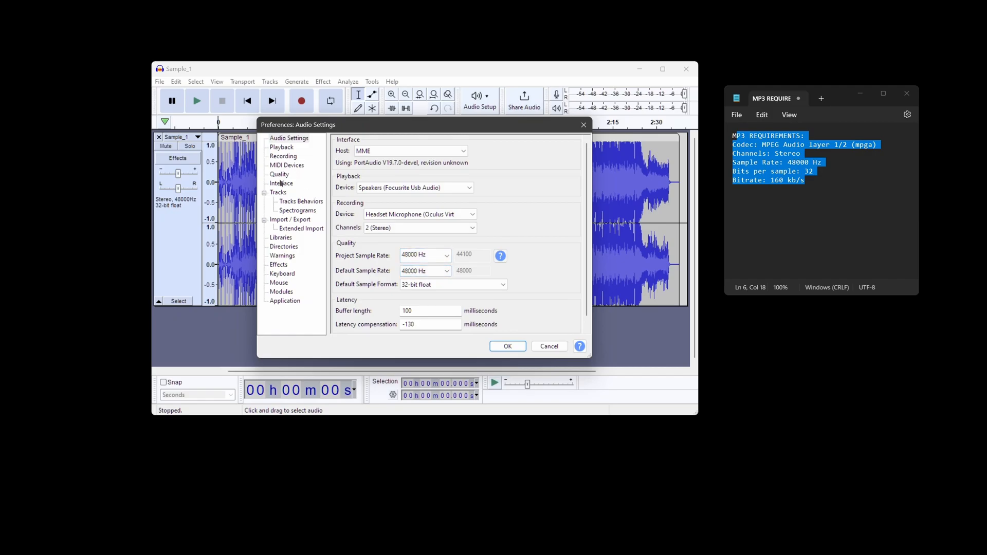
left_click(279, 175)
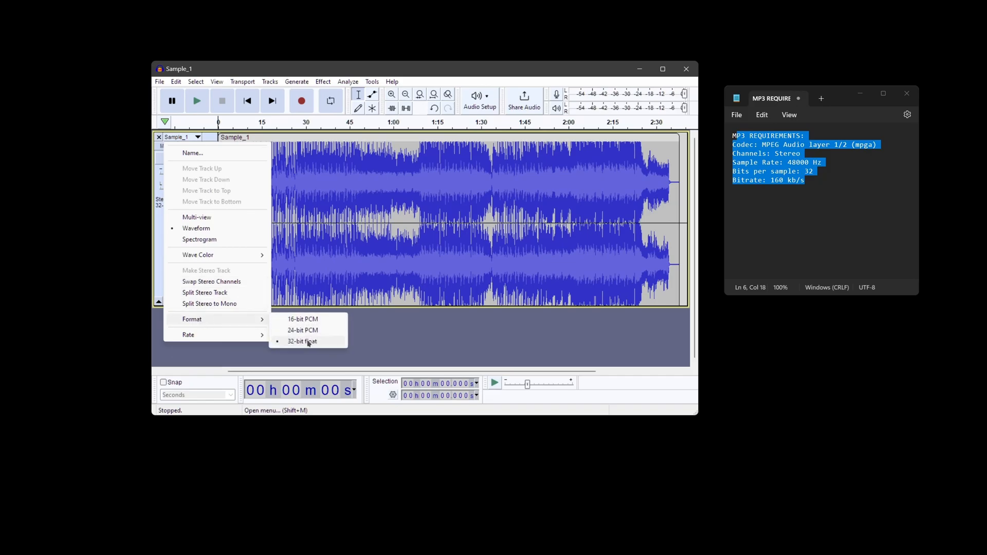
Step: Keep 32-bit float format, export Sample_2.mp3 at constant 160 kbps and clear its metadata tags
left_click(159, 81)
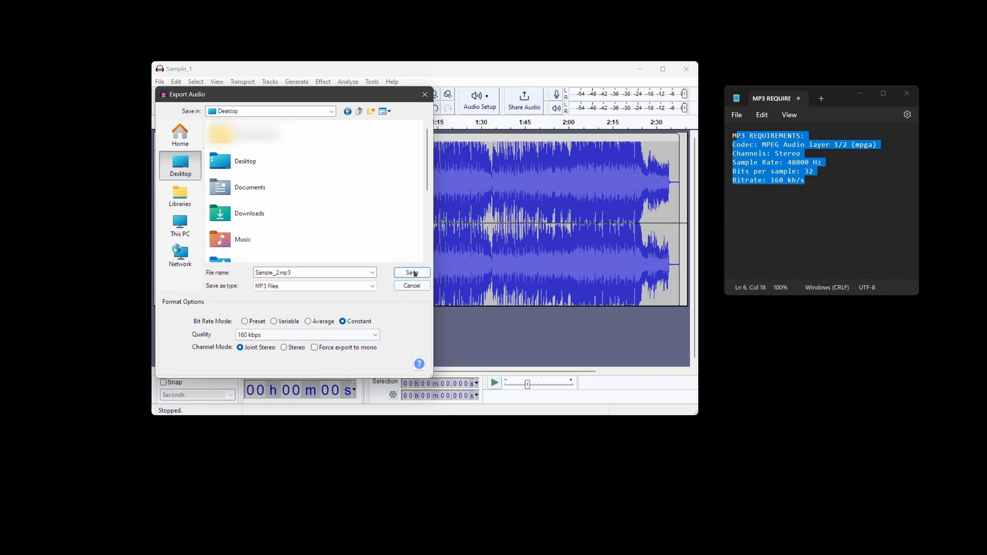
left_click(411, 273)
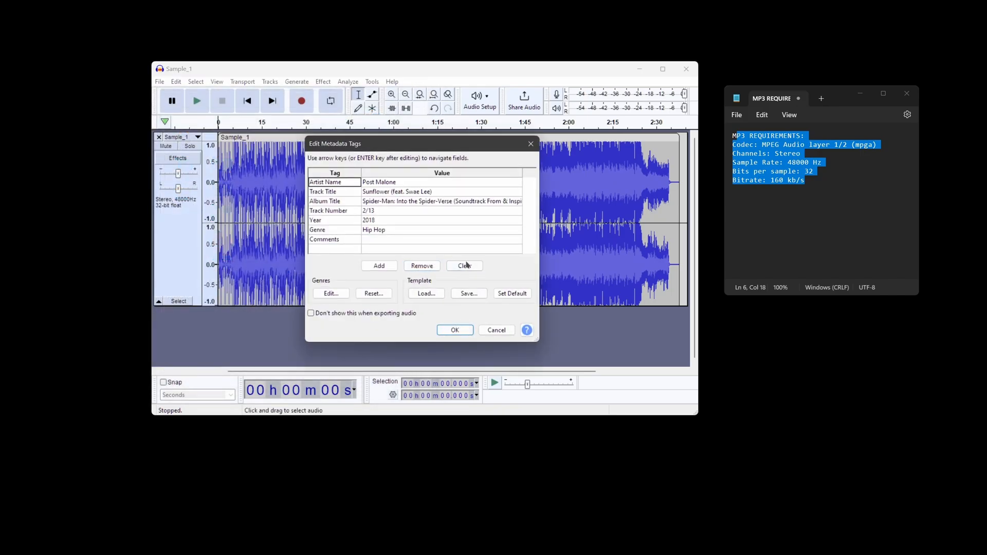
left_click(455, 330)
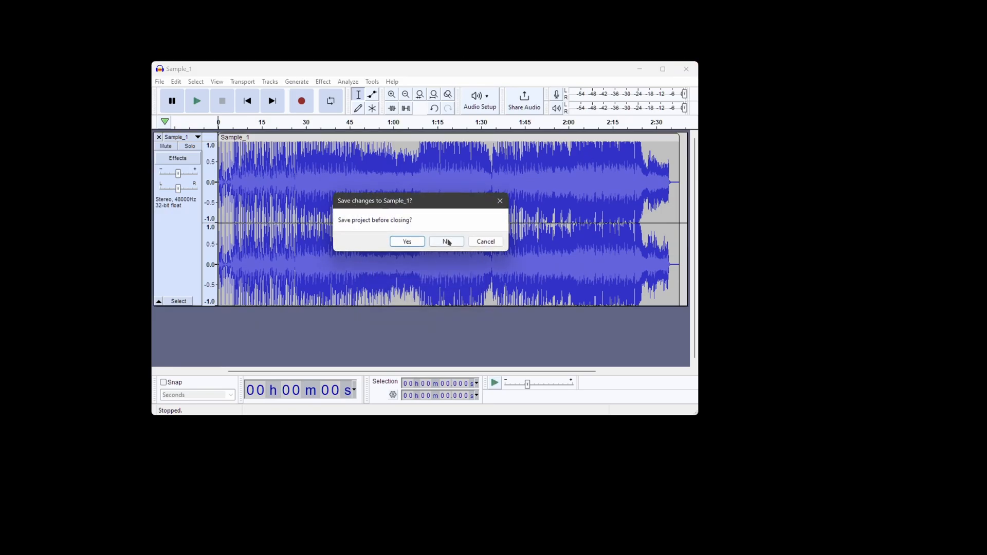
Step: Discard the Audacity project and move Sample_2.mp3 into the Frosty Sound Import folder
left_click(445, 240)
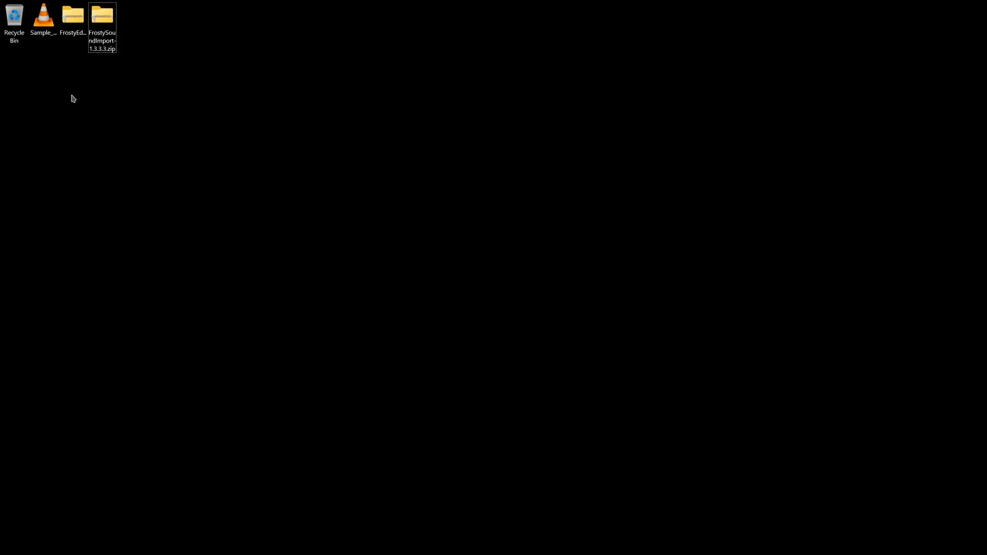
mouse_move(125, 177)
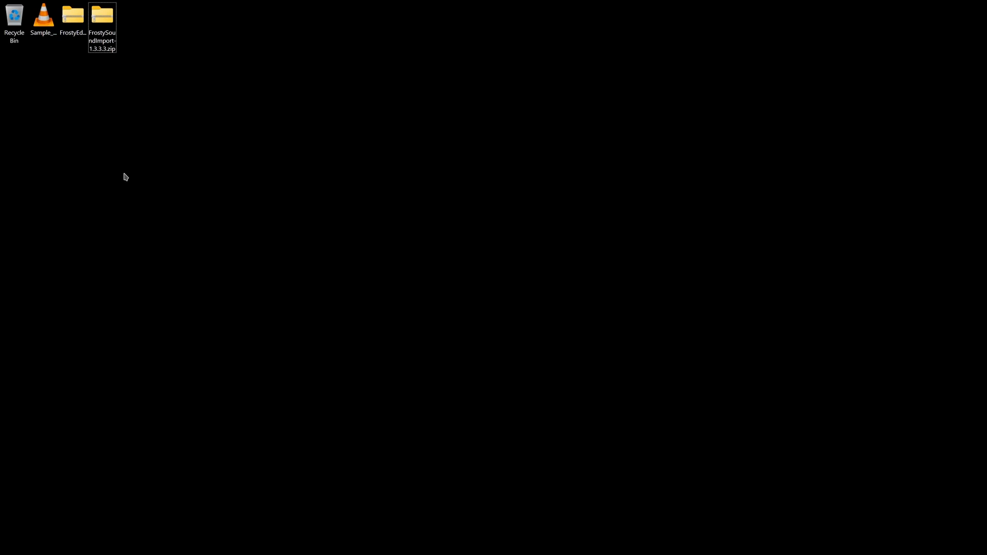
mouse_move(133, 95)
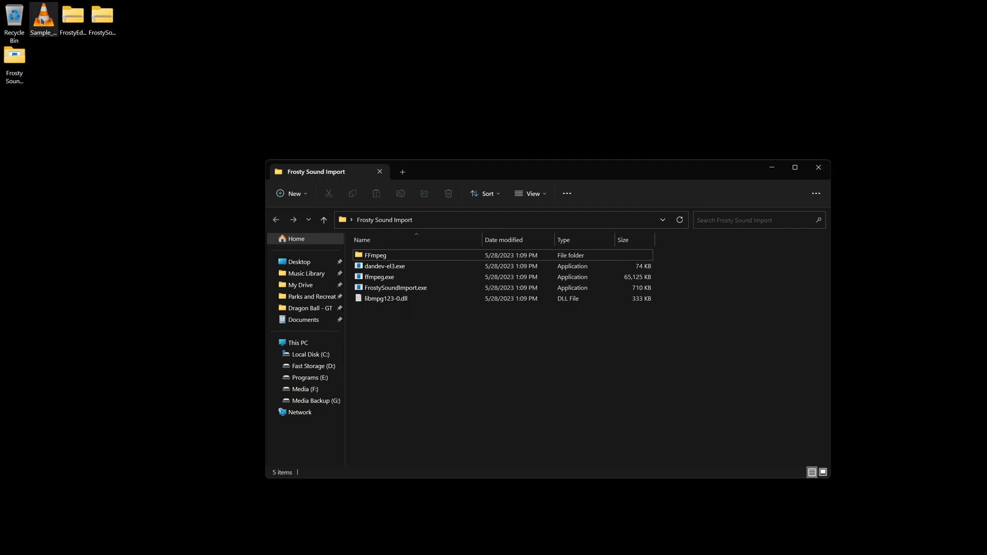
left_click_drag(43, 18, 439, 345)
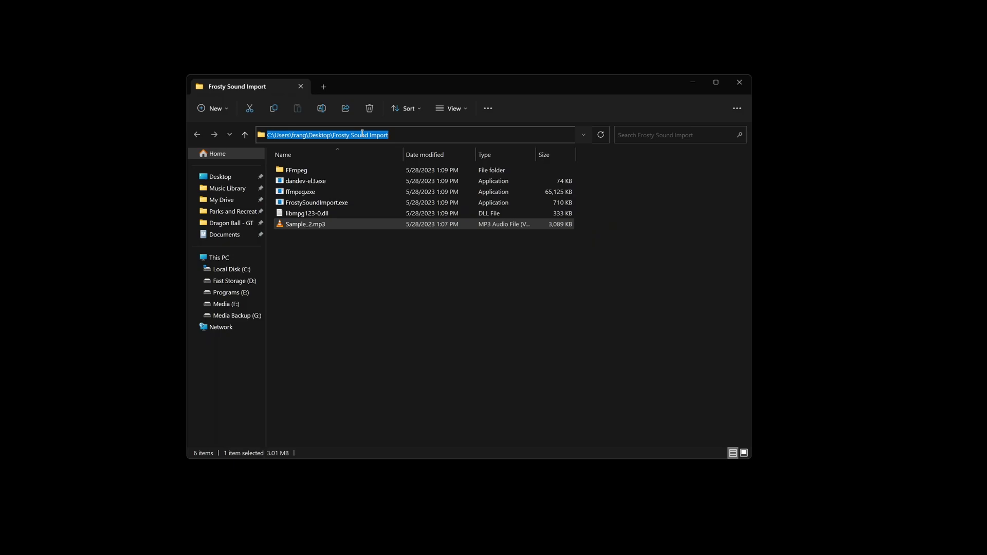
Step: Launch a Command Prompt from the Frosty Sound Import folder's address bar
type("C:\\Windows\\System32\\cmd.exe")
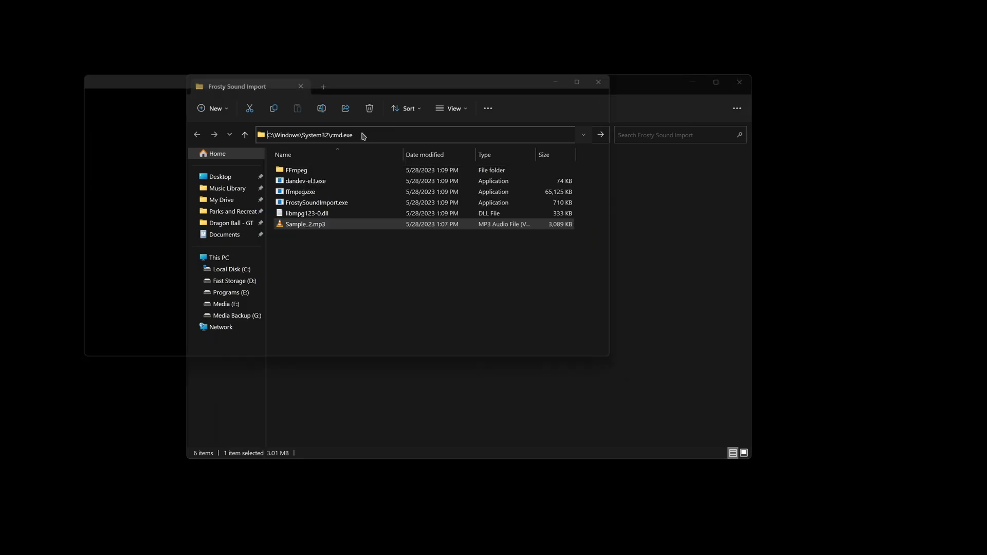
key("Enter")
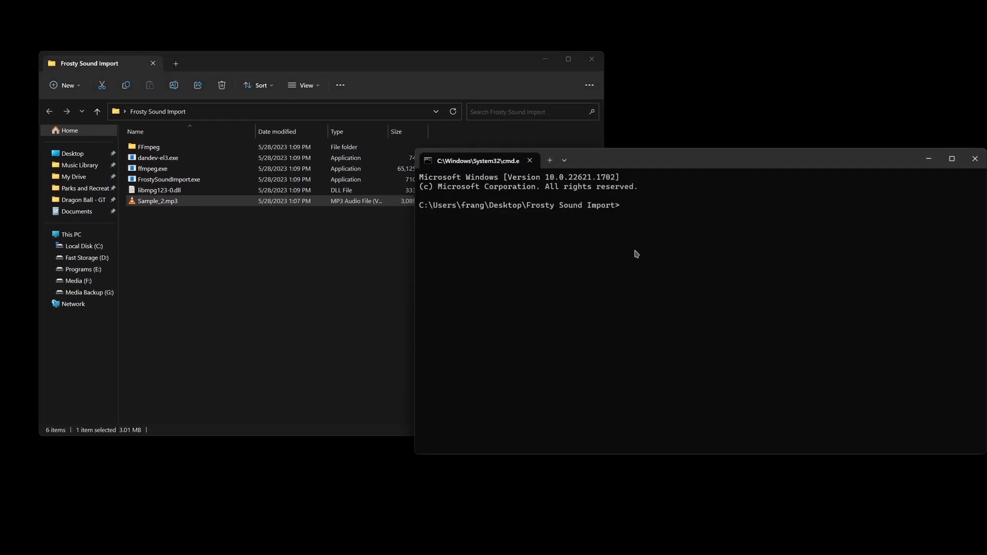
Step: Run dandev-el3.exe -E Sample_2.mp3 -o sample.chunk to encode the track
type("d")
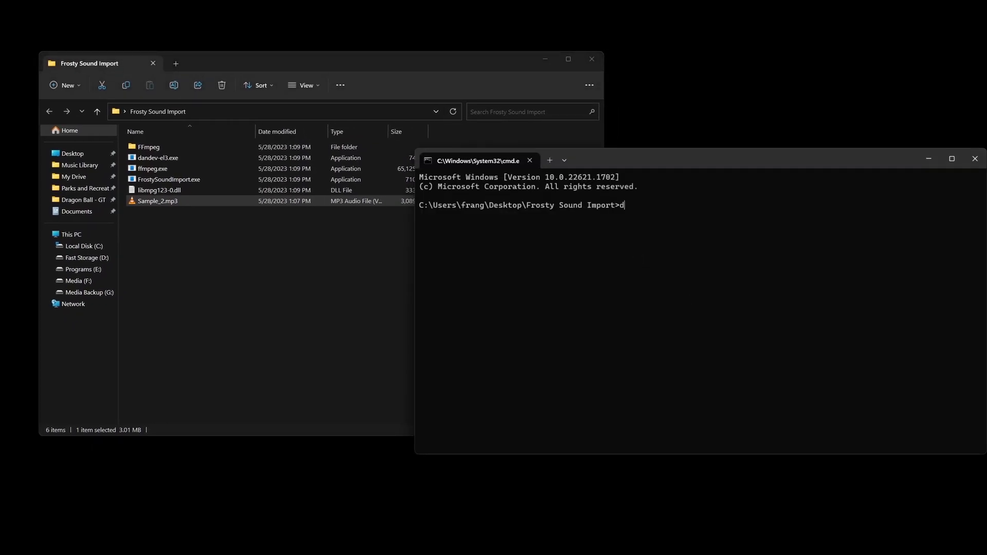
type("andev-el")
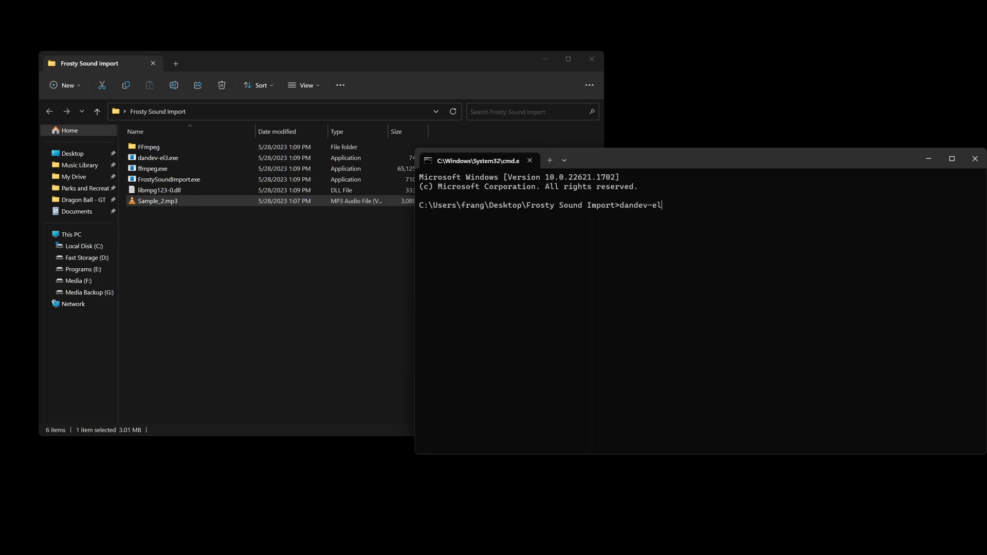
type("3.exe -E")
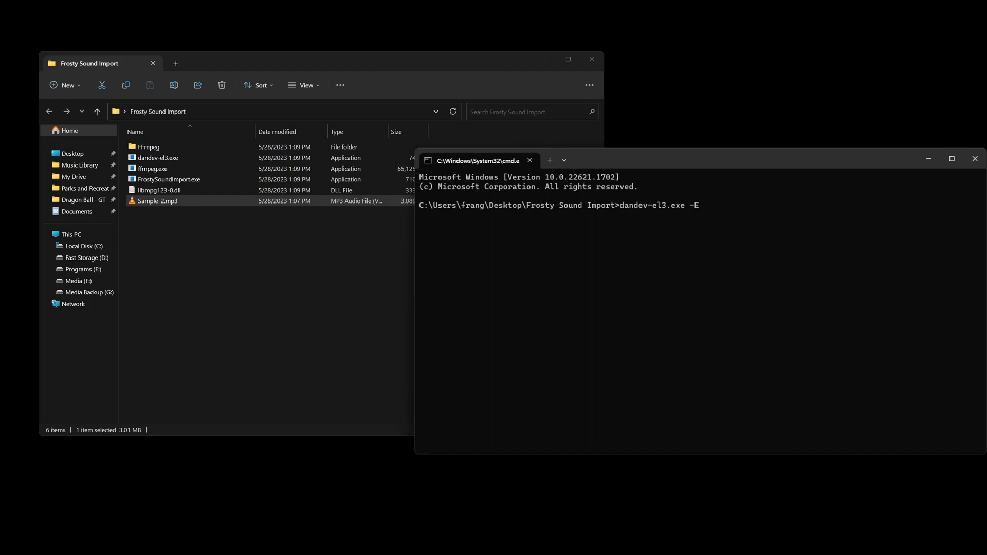
type("Sampl")
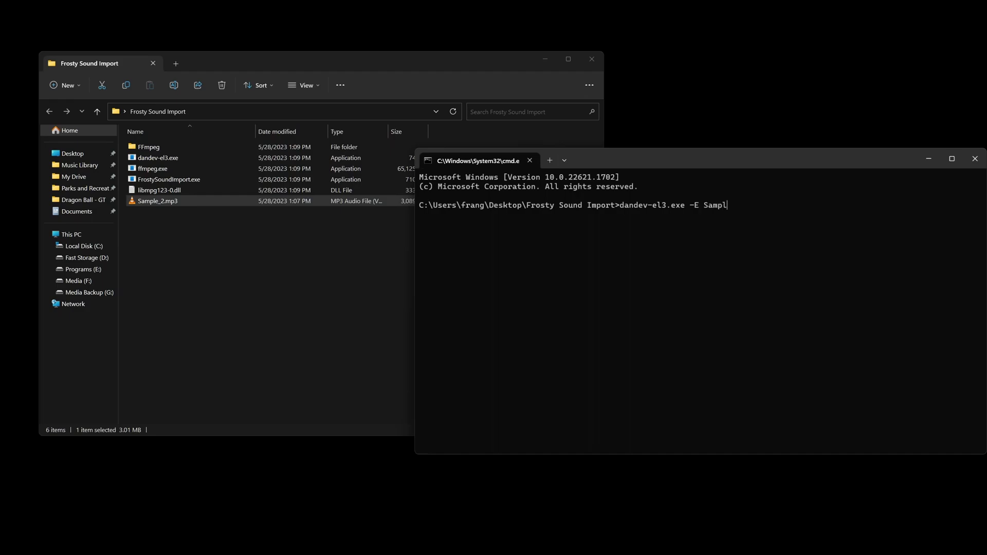
type("e_")
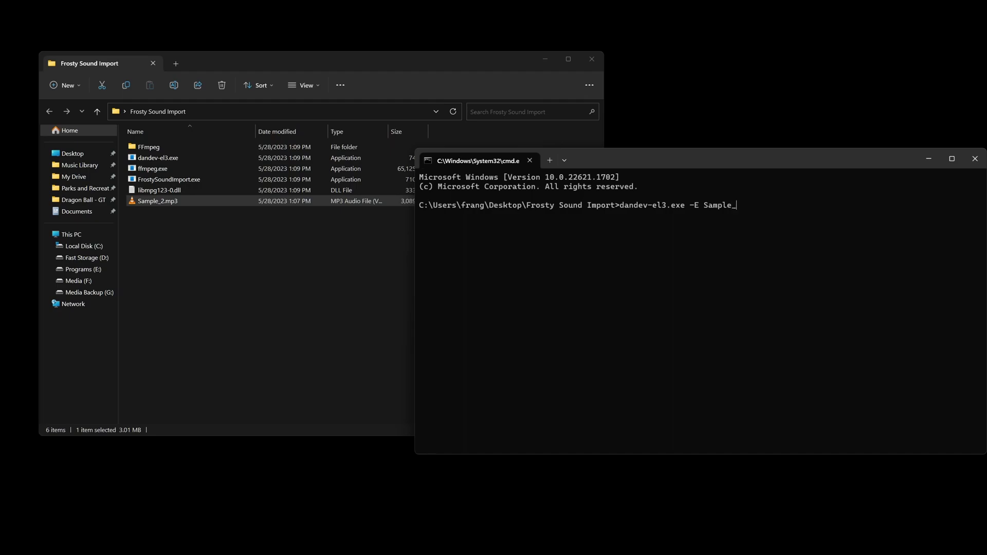
type("2.mp3 -o")
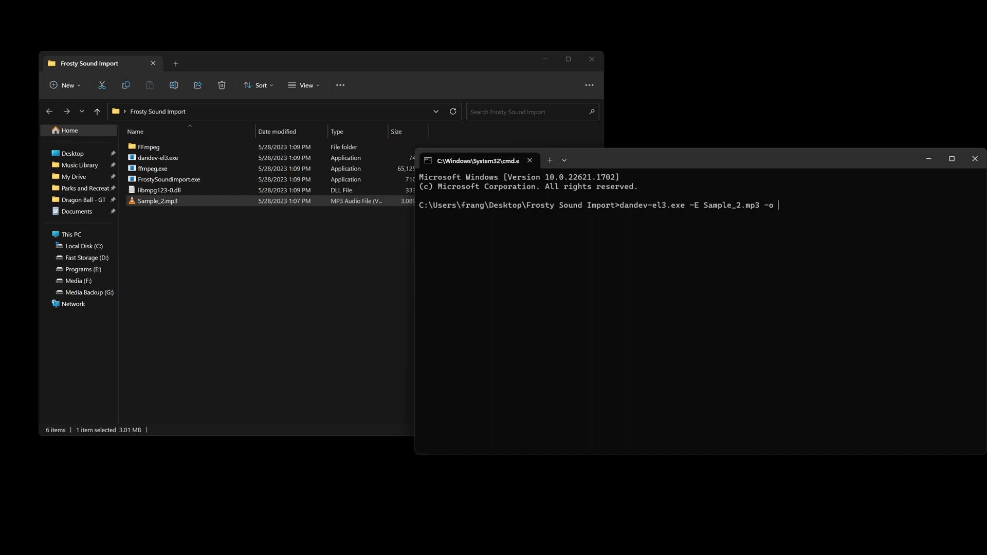
type("sampl")
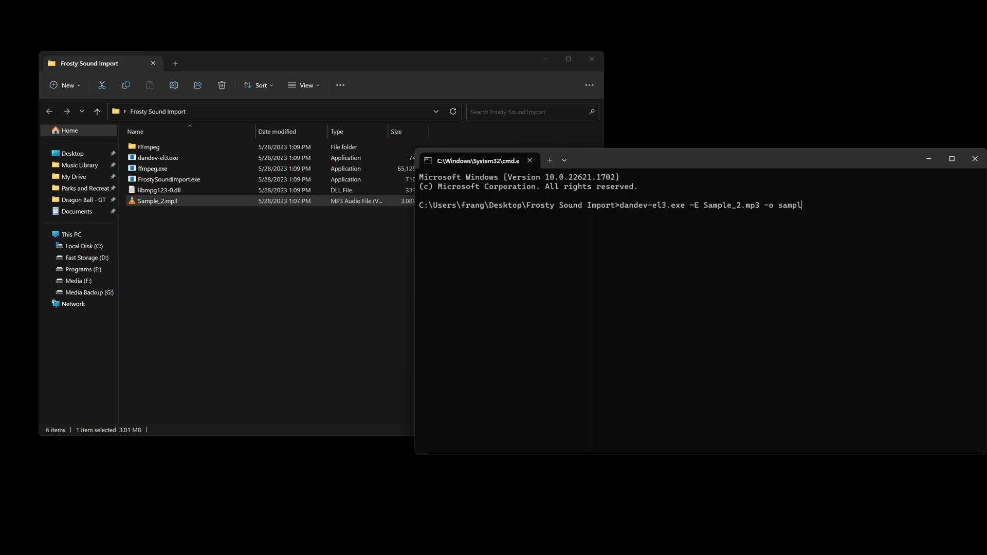
key("enter")
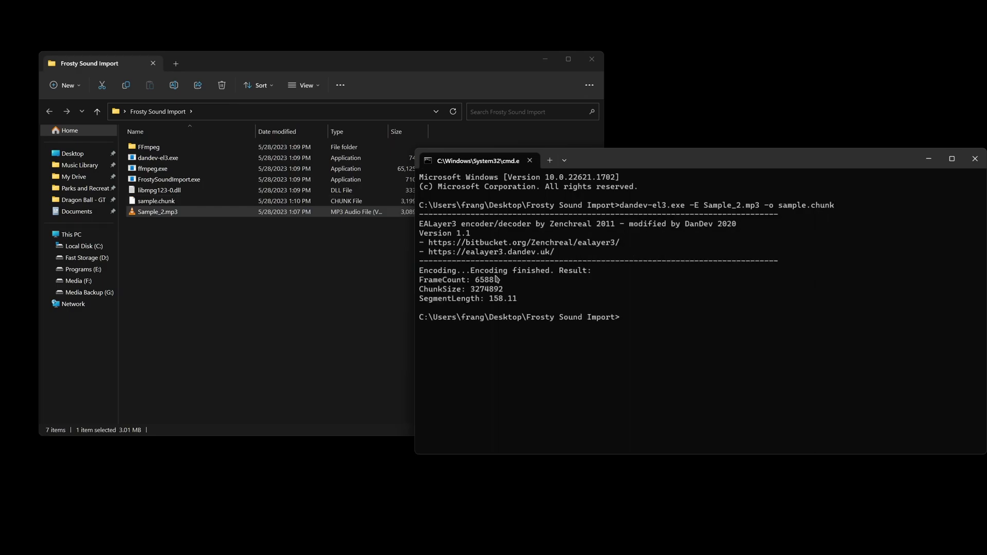
mouse_move(510, 300)
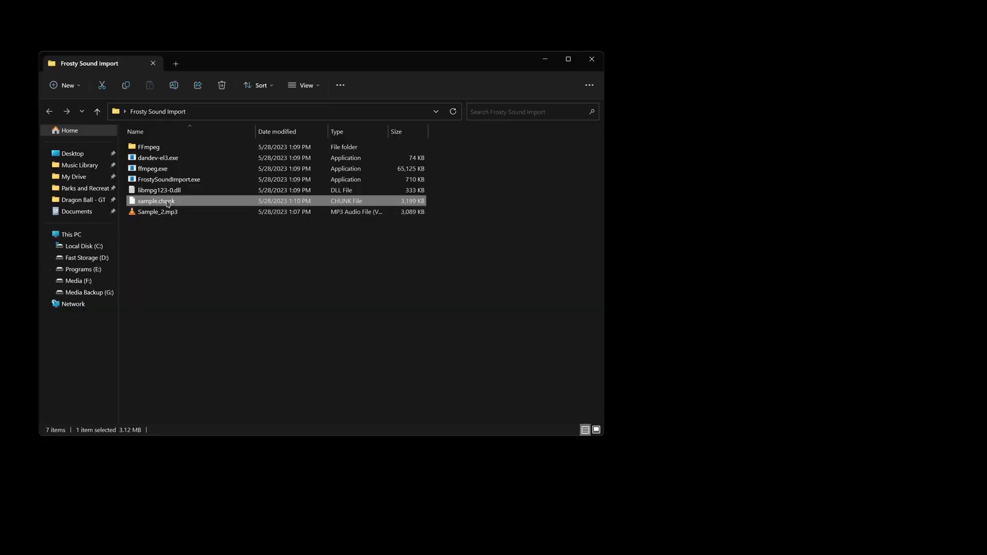
mouse_move(170, 201)
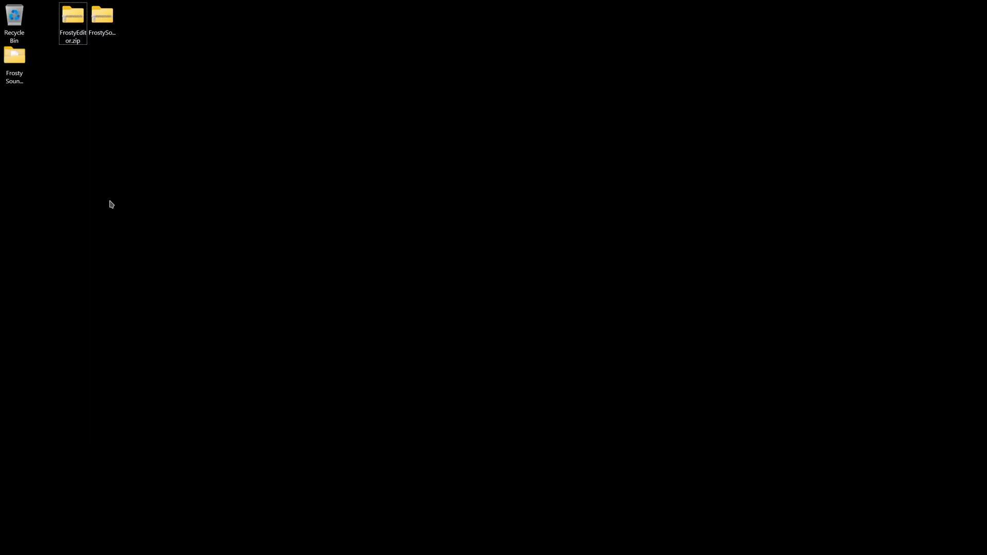
Step: Extract the FrostyEditor folder from its zip onto the desktop
double_click(72, 15)
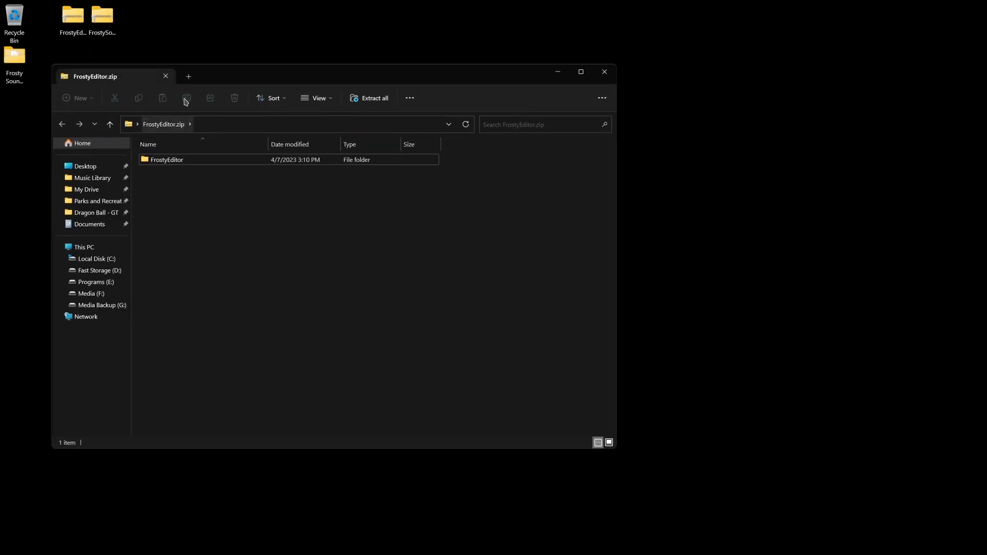
left_click_drag(166, 159, 45, 111)
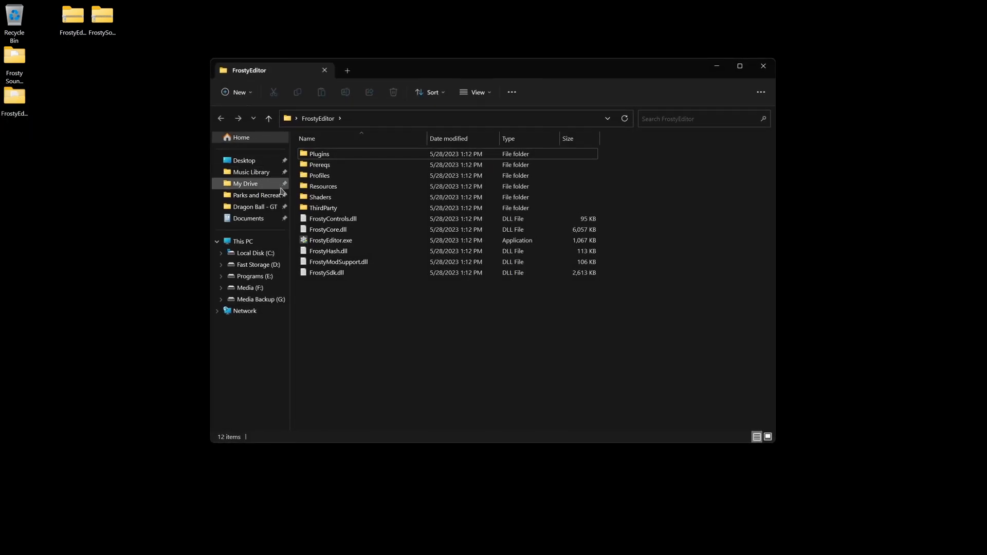
Step: Launch FrostyEditor.exe and allow it past the SmartScreen warning
left_click(330, 241)
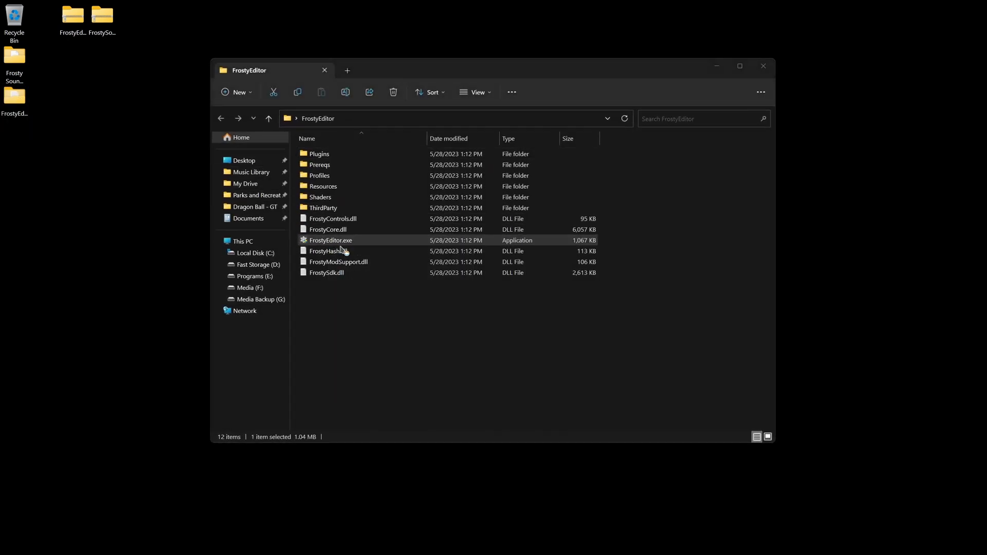
double_click(330, 239)
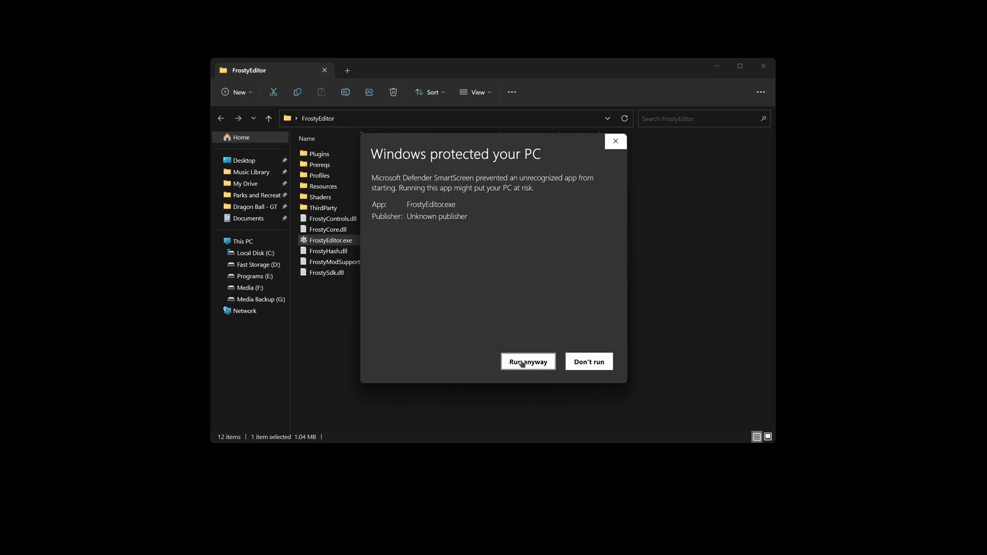
left_click(528, 361)
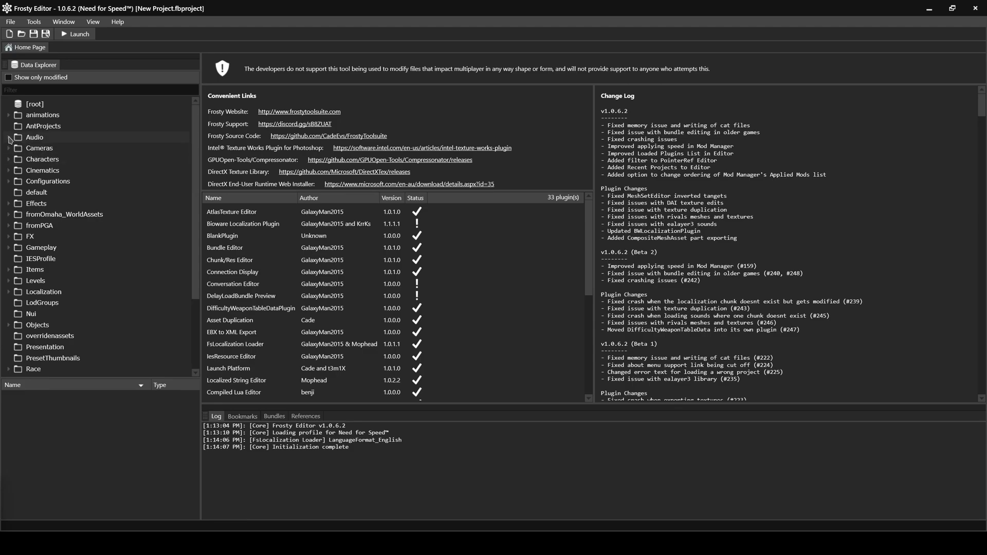
Step: Browse Audio > Music > Intense and load the Intense_Botnek_Here_It_Comes sound asset
left_click(9, 140)
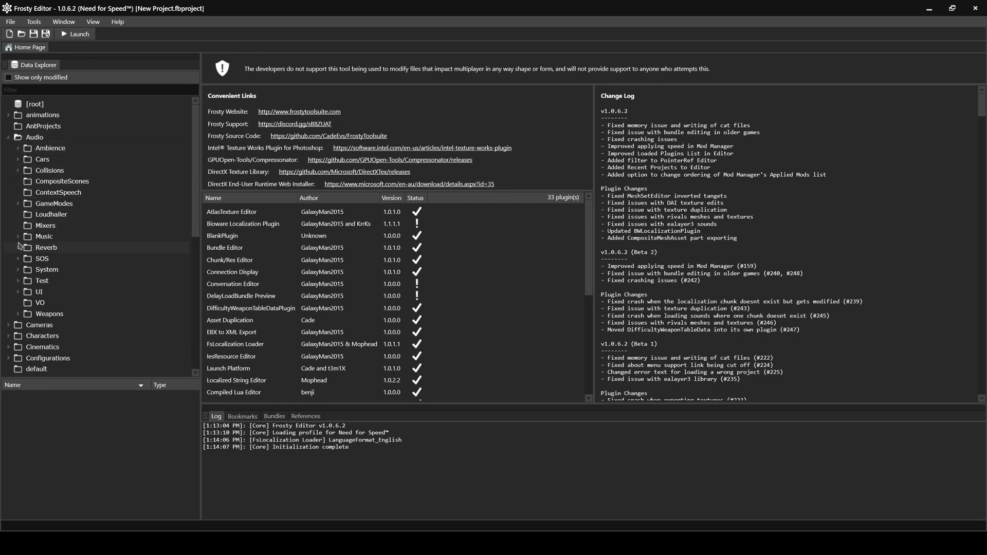
left_click(19, 236)
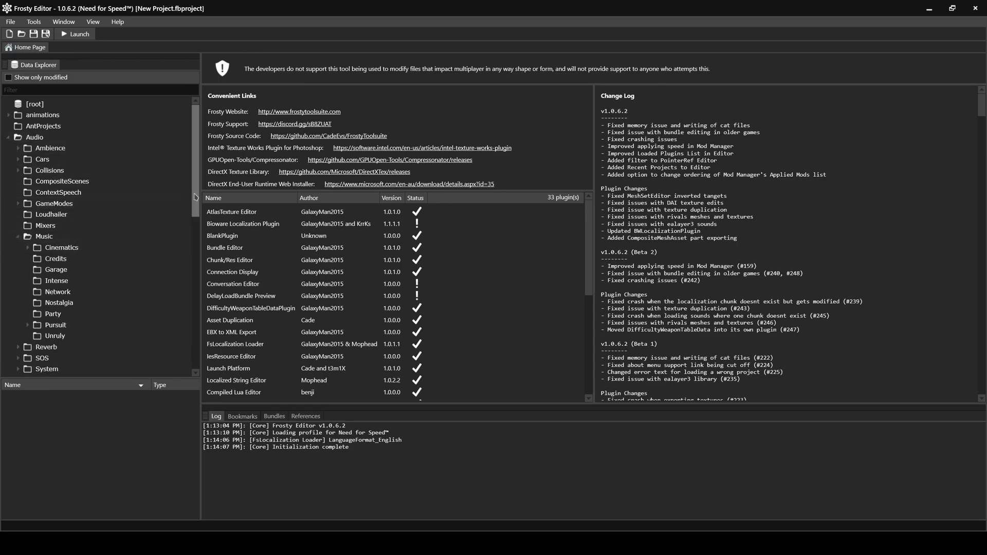
scroll("down", 3)
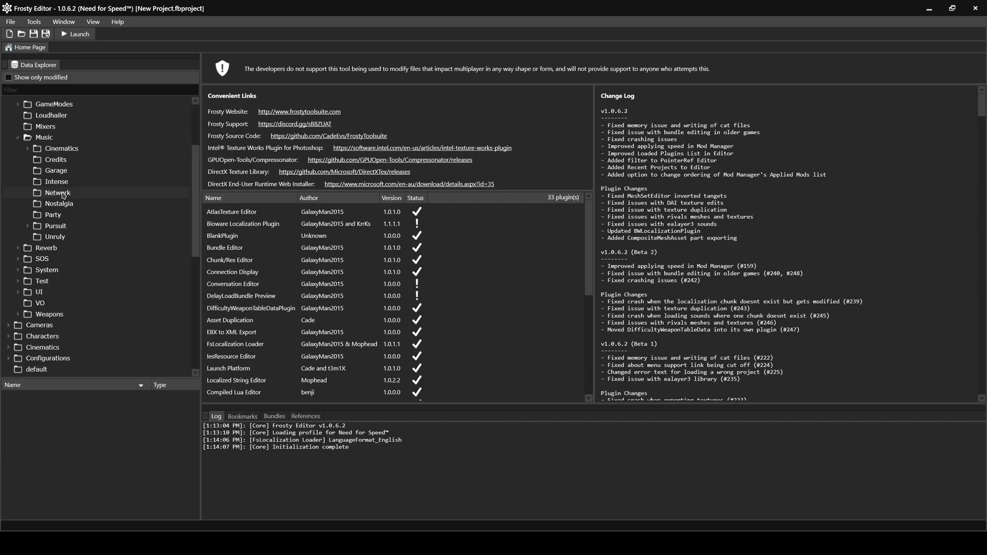
left_click(56, 182)
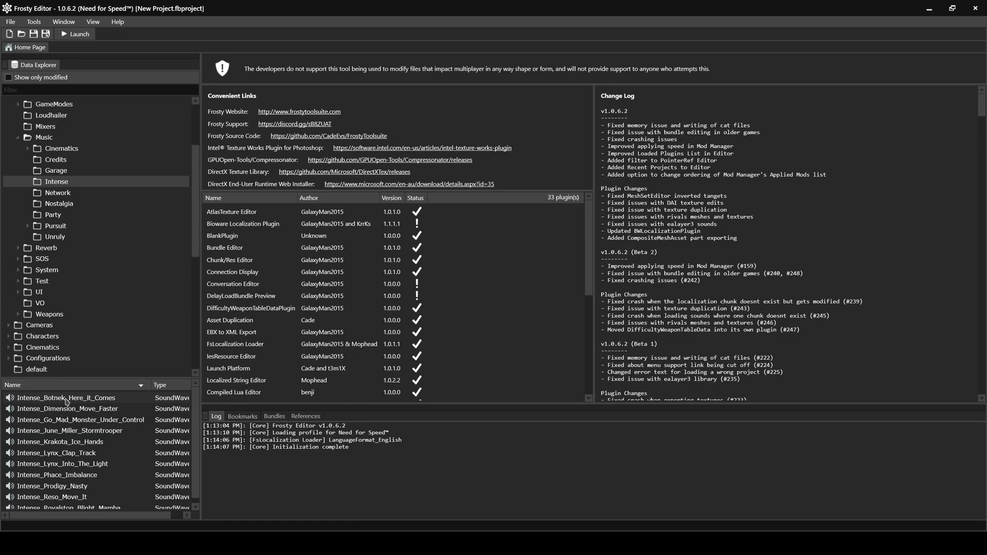
double_click(66, 396)
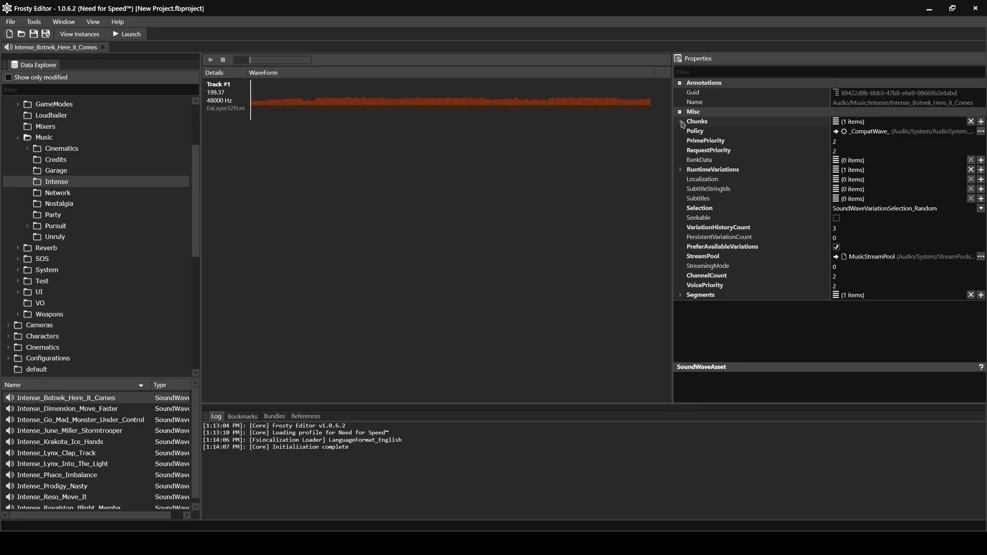
Step: Expand the Chunks list and copy the asset's ChunkId
left_click(680, 121)
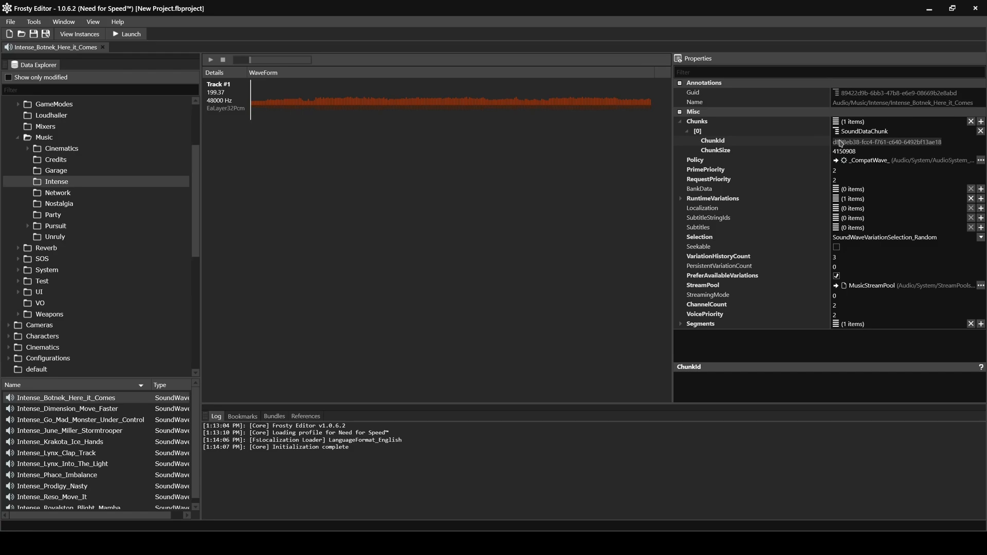
left_click(93, 21)
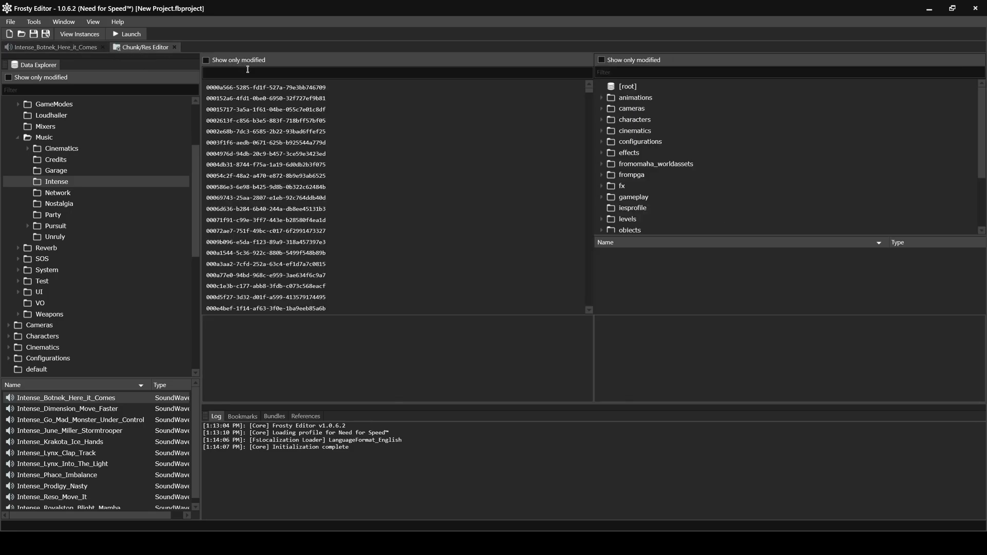
Step: Filter for chunk d898eb38-fc04-f761-c640-6492bf13ae18 and import the custom .chunk from the desktop folder
type("d898eb38-fc04-f761-c640-6492bf13ae18")
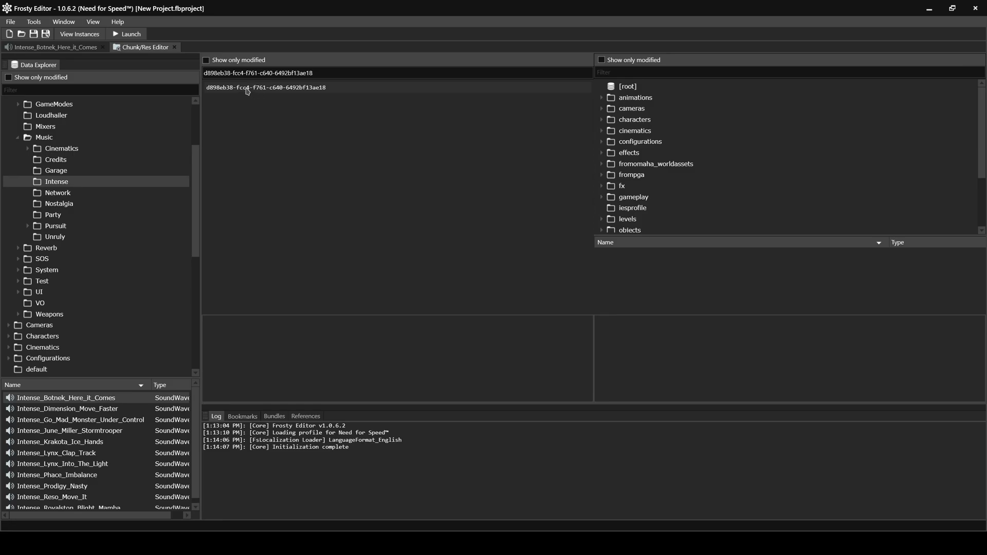
right_click(268, 87)
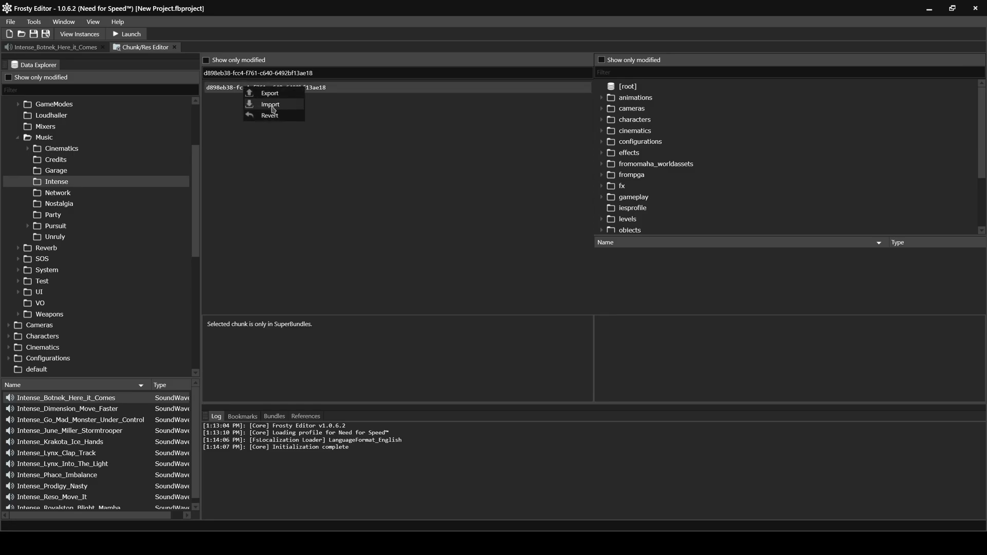
left_click(271, 104)
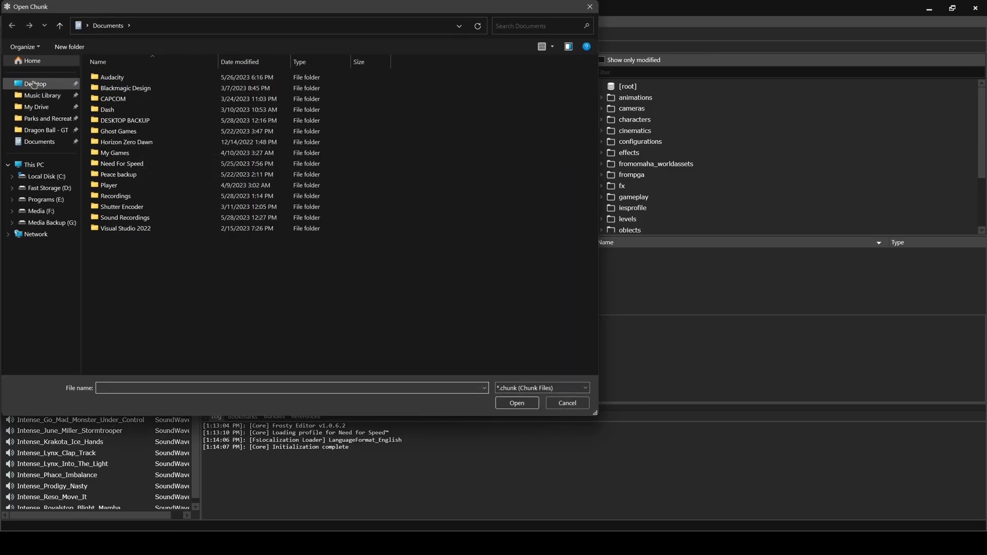
left_click(35, 84)
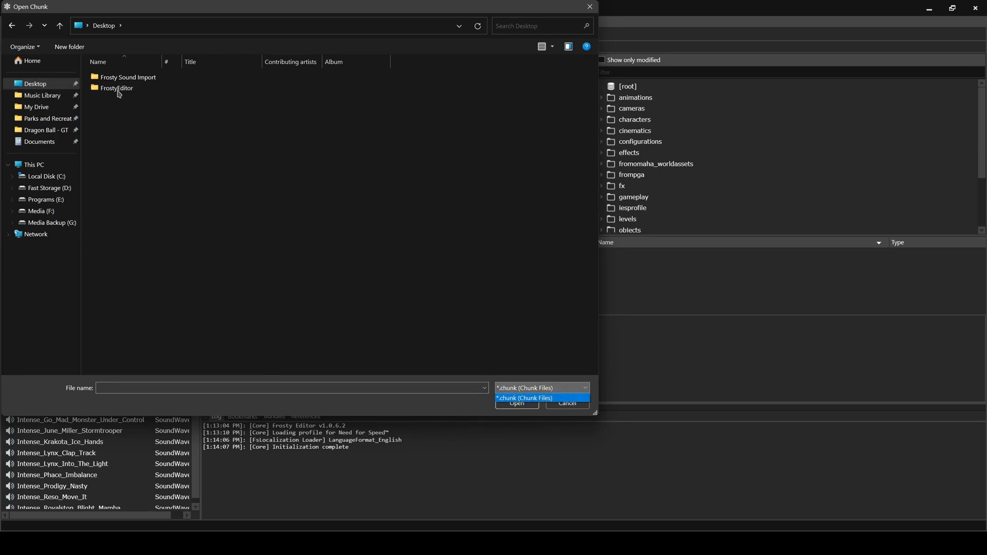
double_click(128, 77)
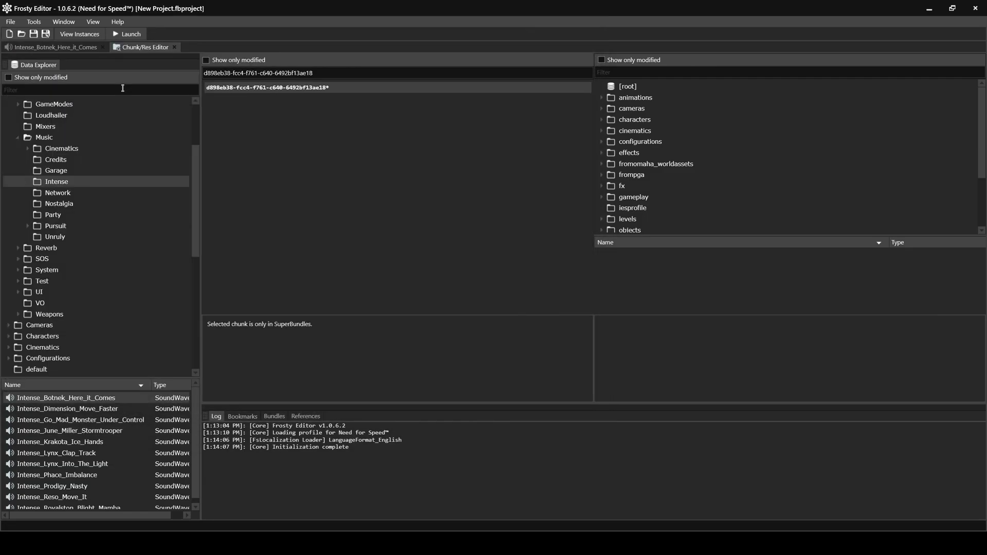
mouse_move(309, 446)
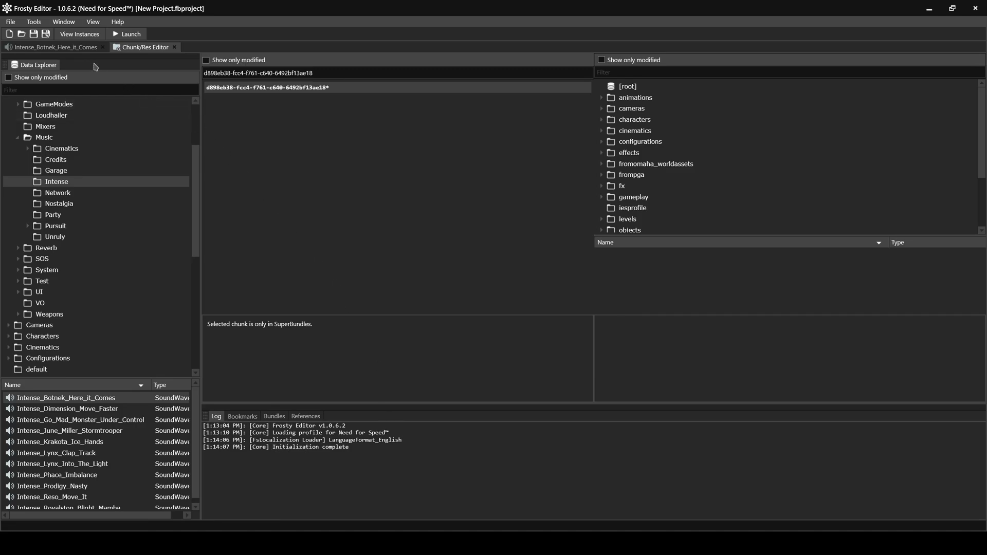
Step: Enter ChunkSize 3274892 and paste the encoder's 158.11 segment length into Segments[0]
left_click(53, 47)
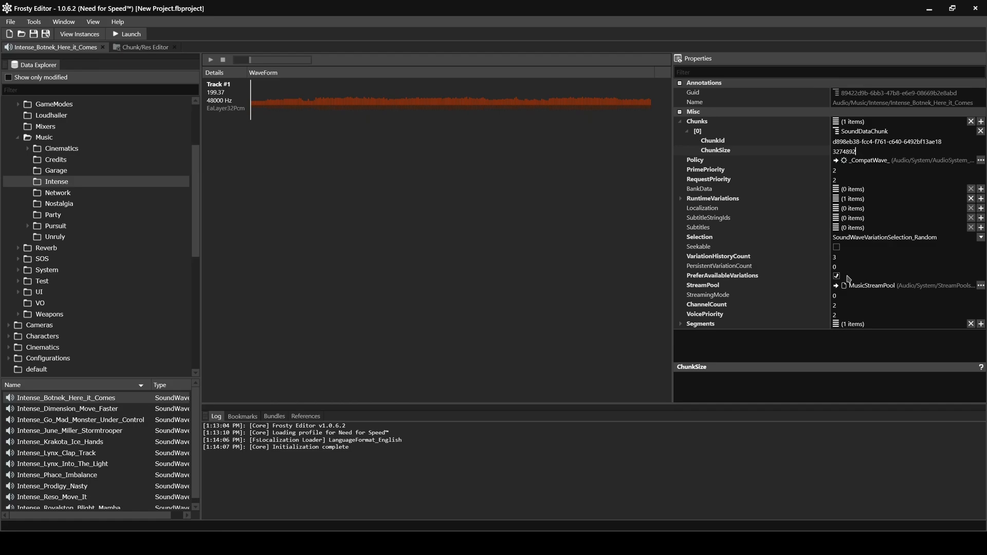
left_click(681, 324)
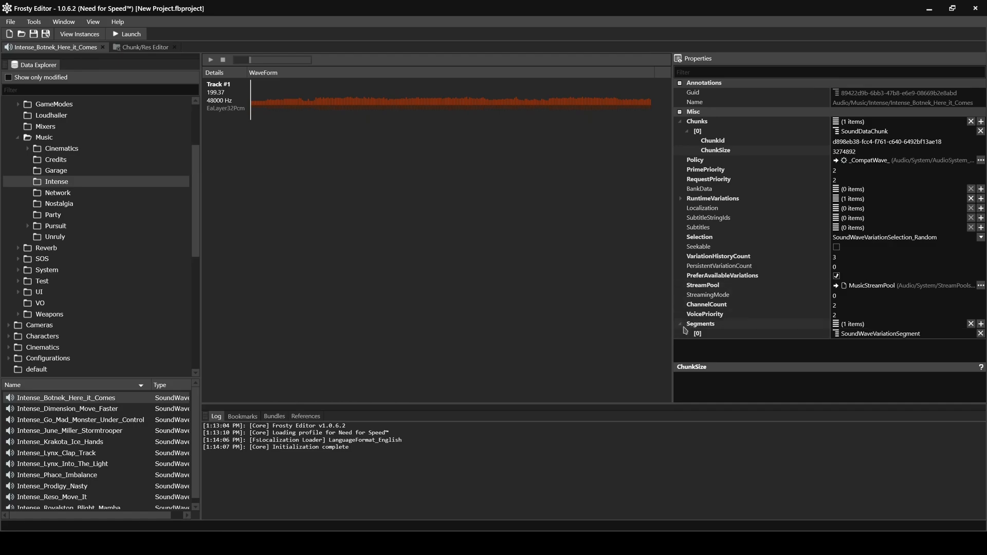
left_click(689, 334)
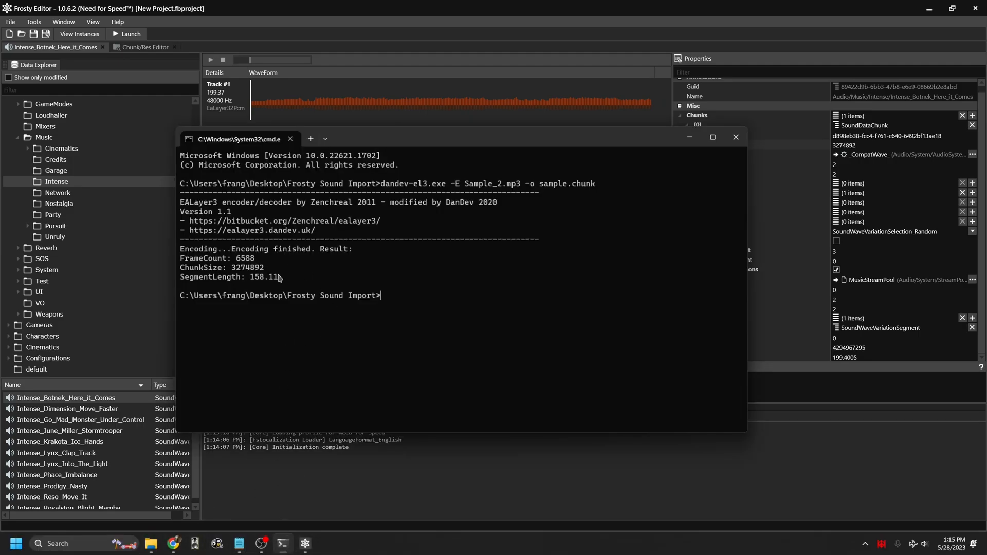
double_click(260, 277)
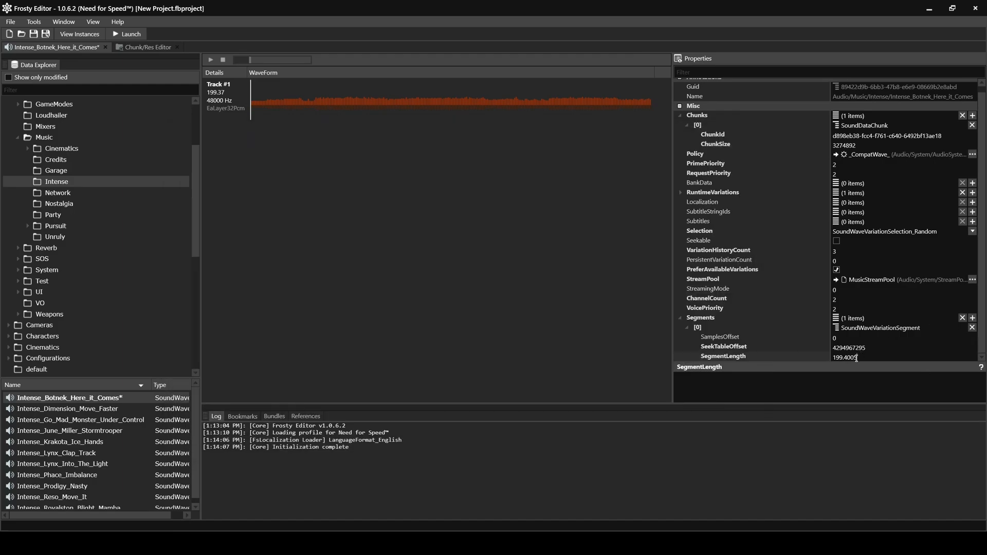
left_click(147, 48)
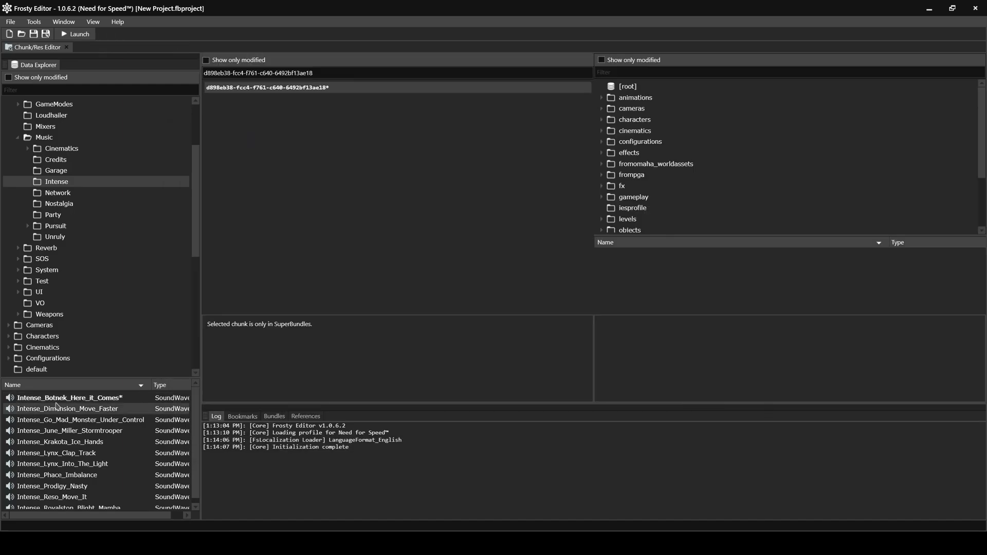
double_click(69, 397)
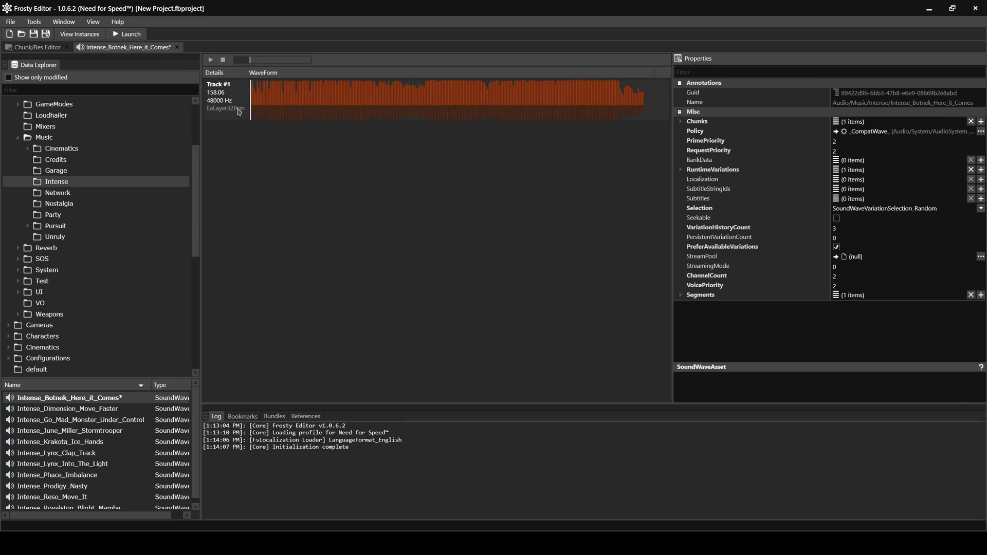
left_click(211, 60)
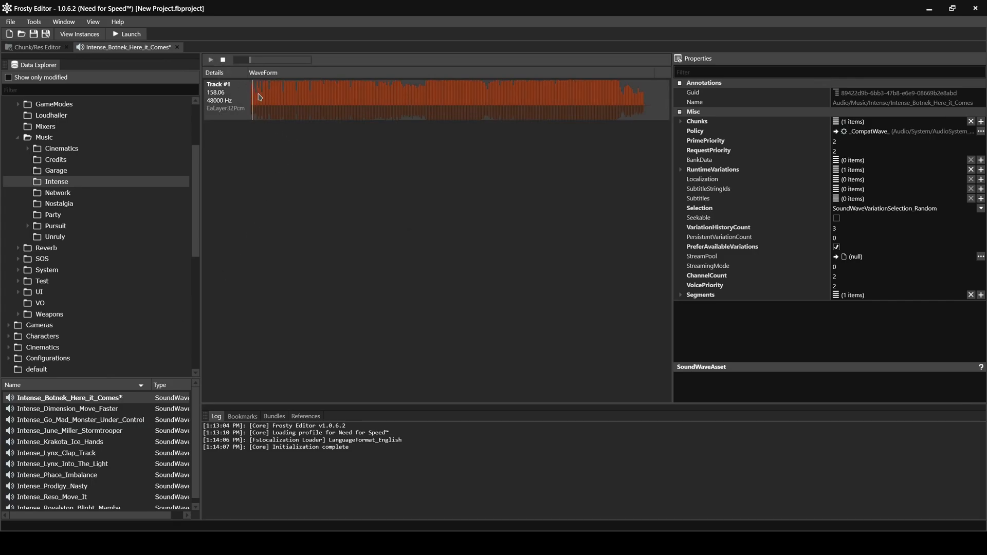
left_click(211, 60)
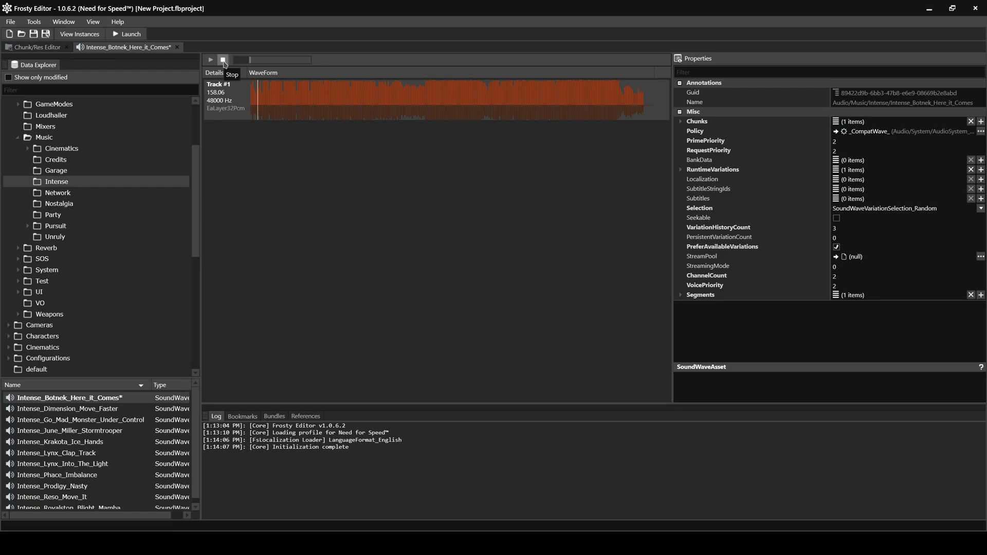
left_click(224, 60)
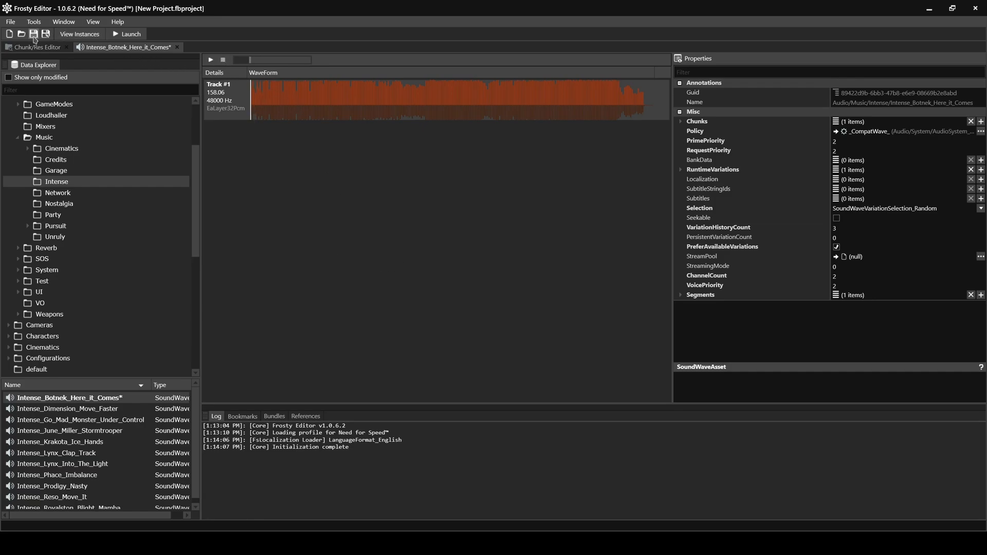
mouse_move(33, 34)
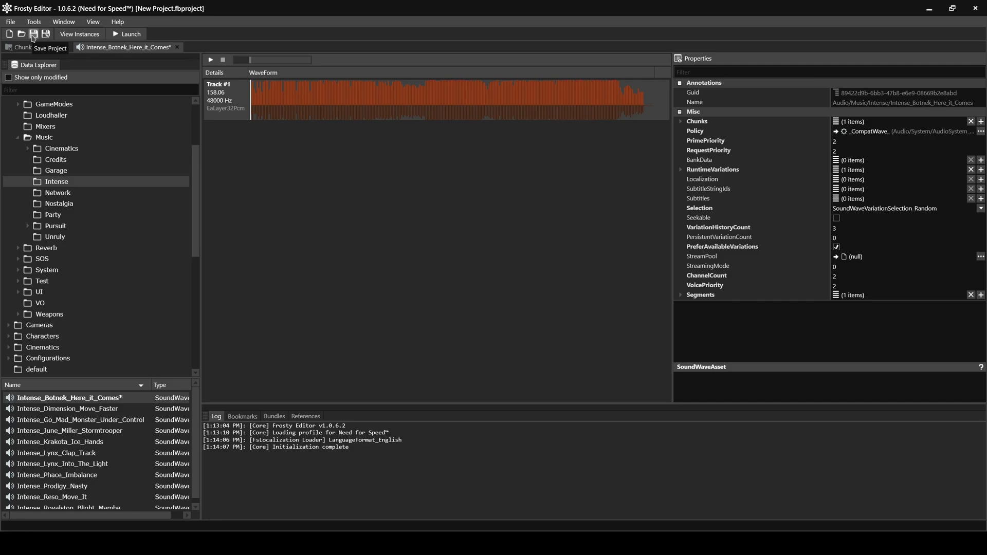
mouse_move(125, 34)
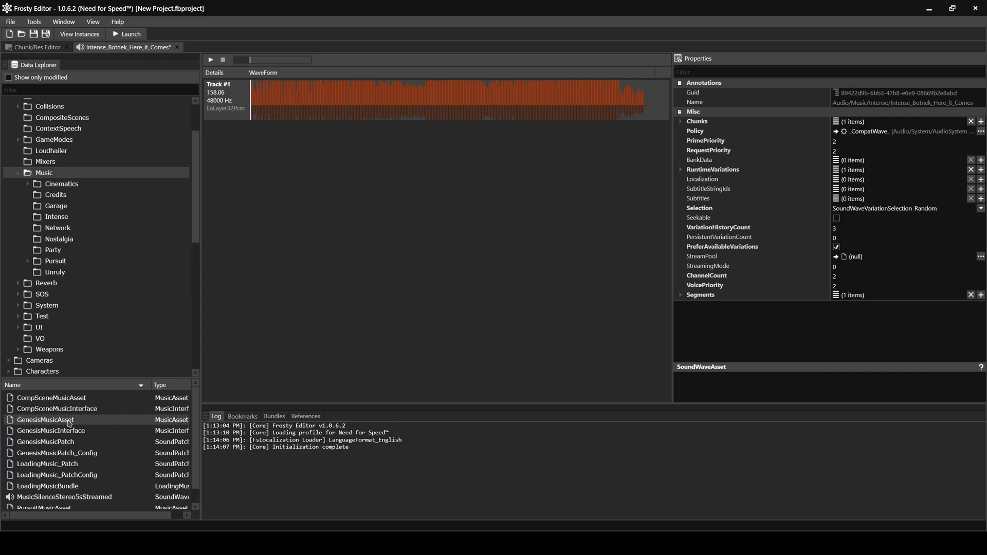
Step: Export GenesisMusicAsset to the Desktop as GenesisMusicAsset.xml
double_click(44, 419)
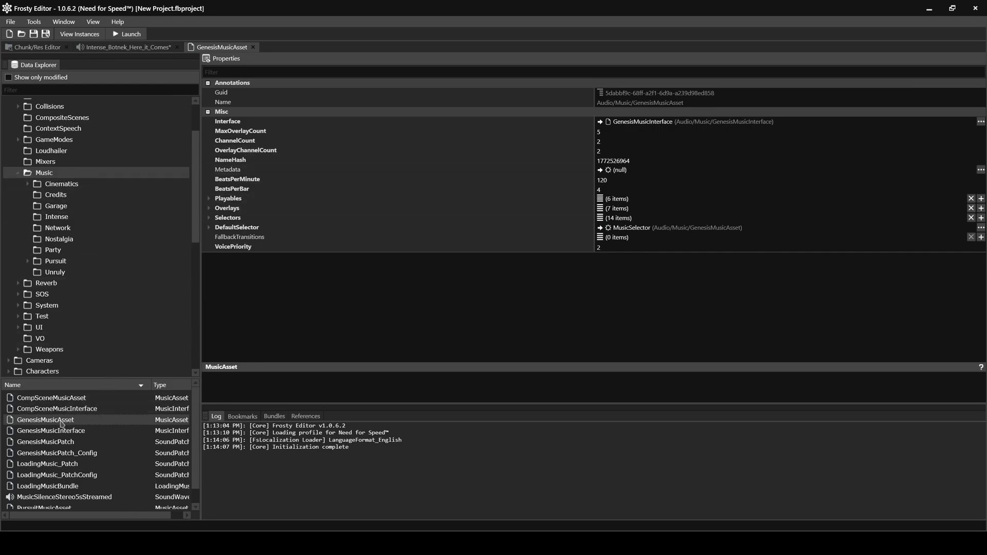
right_click(45, 420)
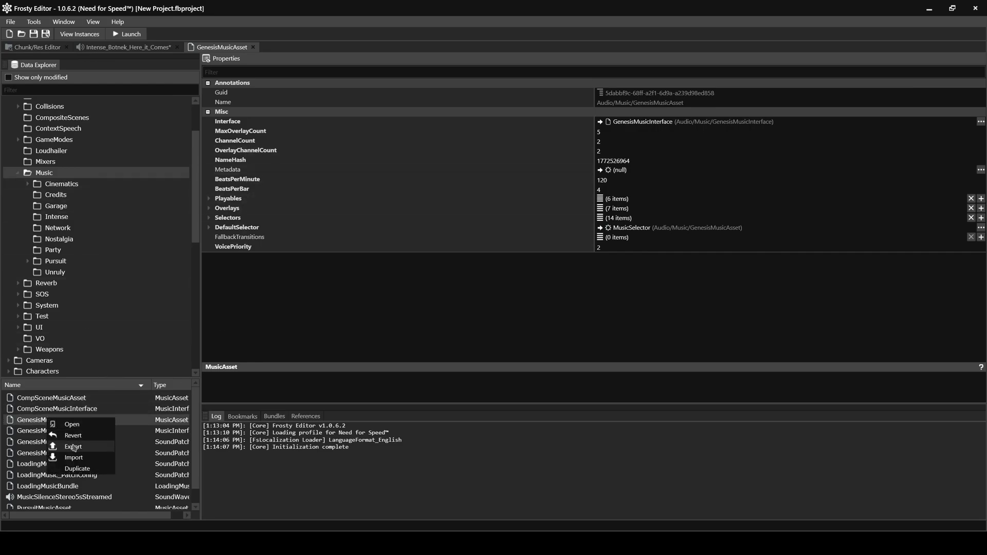
left_click(73, 447)
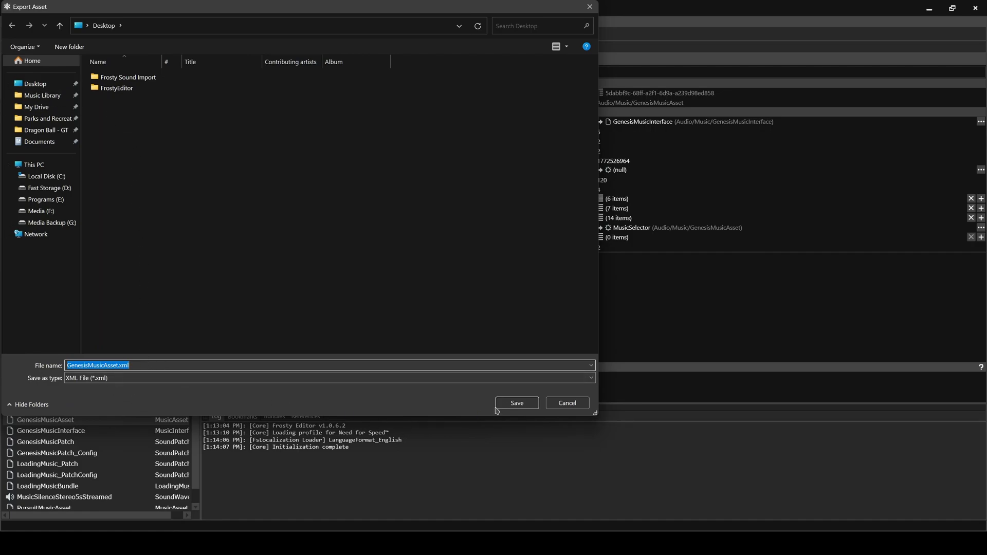
left_click(516, 404)
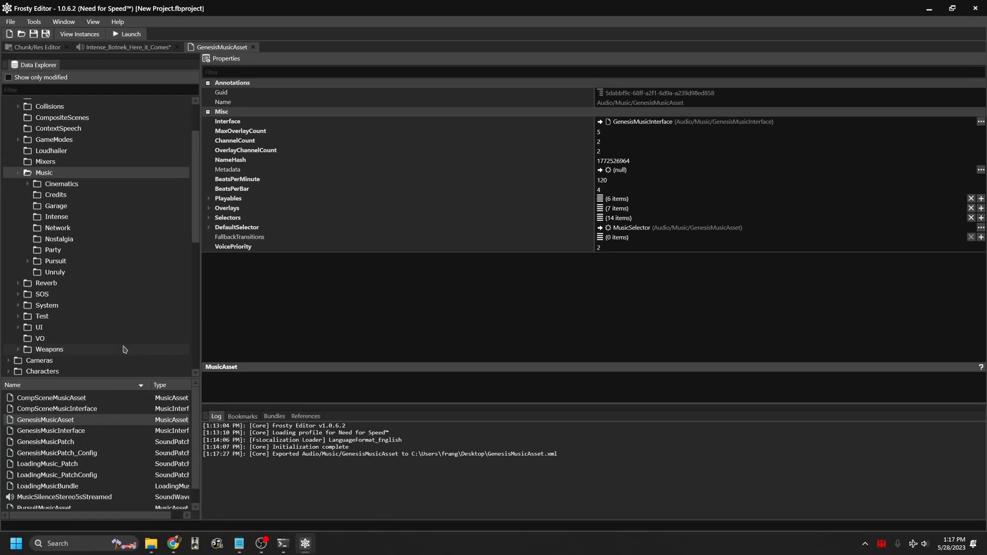
Step: Locate the Here It Comes title entry and its MusicMetadata GUID in GenesisMusicAsset.xml
left_click(126, 47)
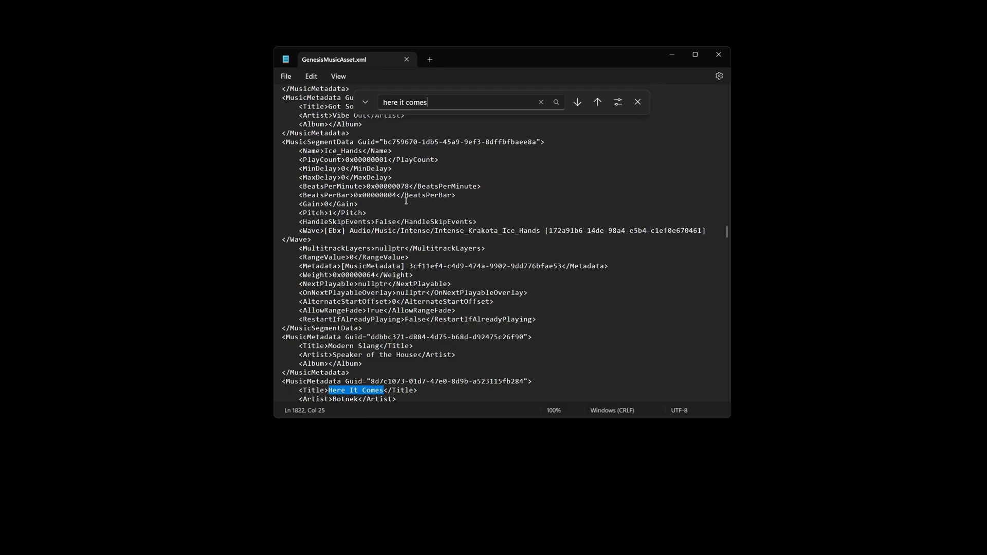
scroll("down", 3)
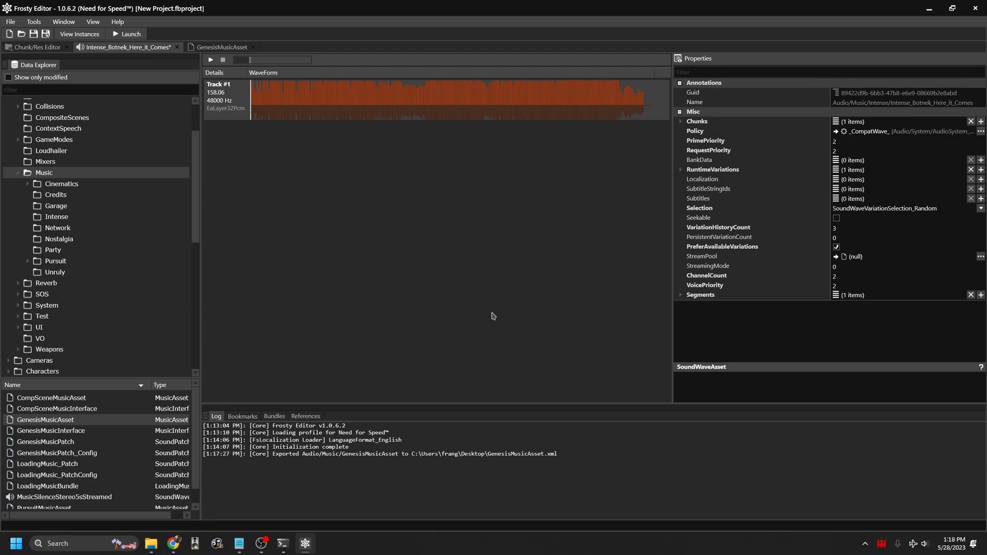
mouse_move(236, 334)
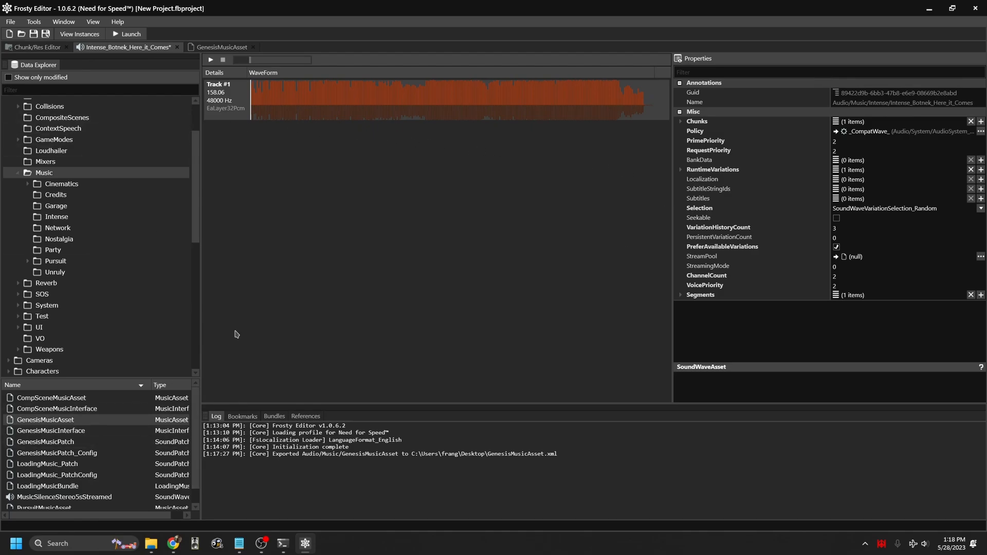
Step: Point the asset's Metadata to GUID 8d7c1073-01d7-47e0-8d9b-a523115fb284 (Here It Comes by Botnek) and expand it
left_click(222, 46)
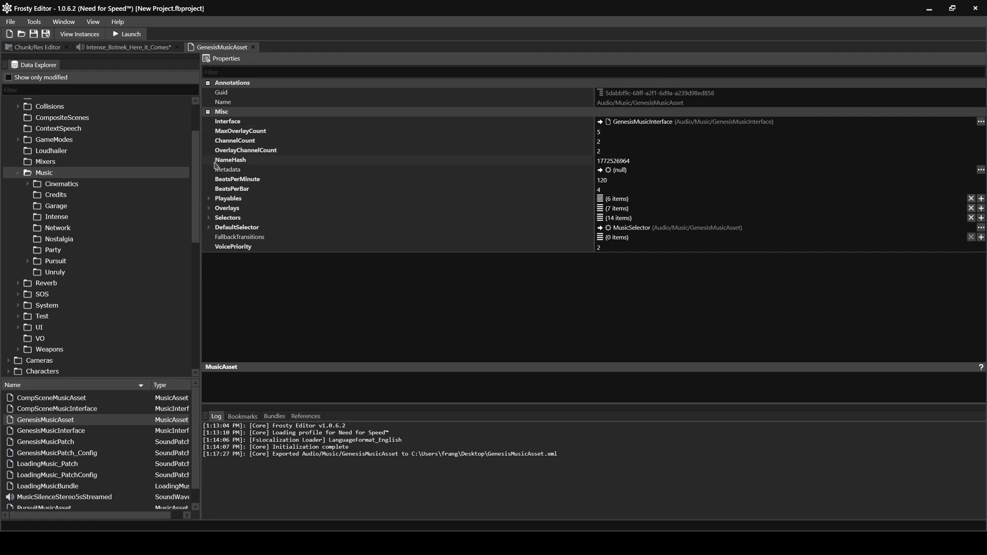
mouse_move(778, 178)
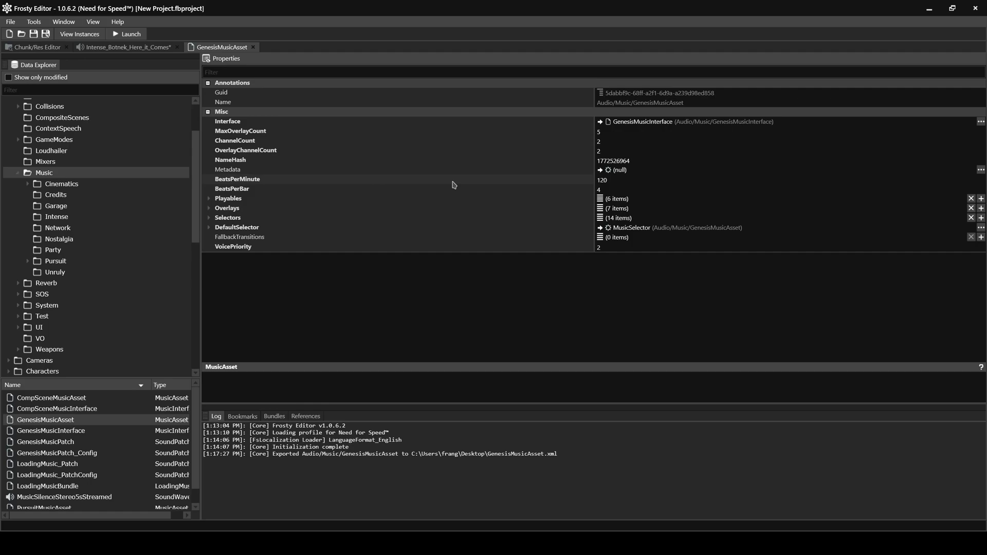
mouse_move(921, 172)
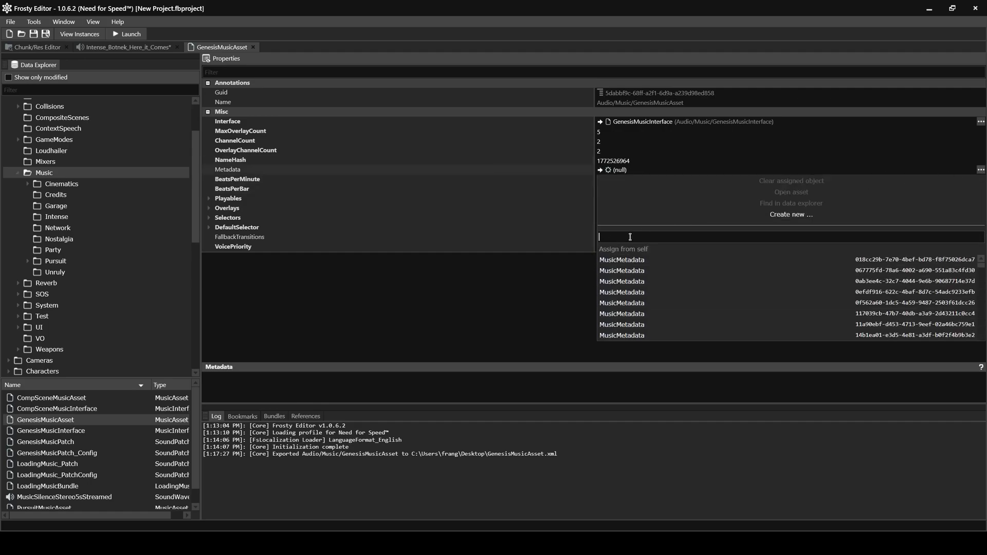
type("8d7c1073-01d7-47e0-8d9b-a523115fb284")
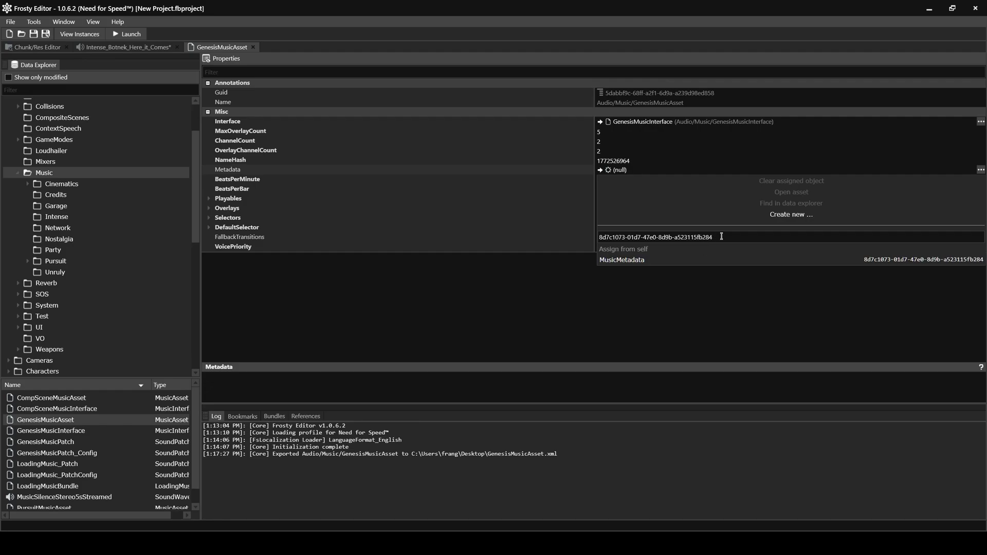
left_click(621, 259)
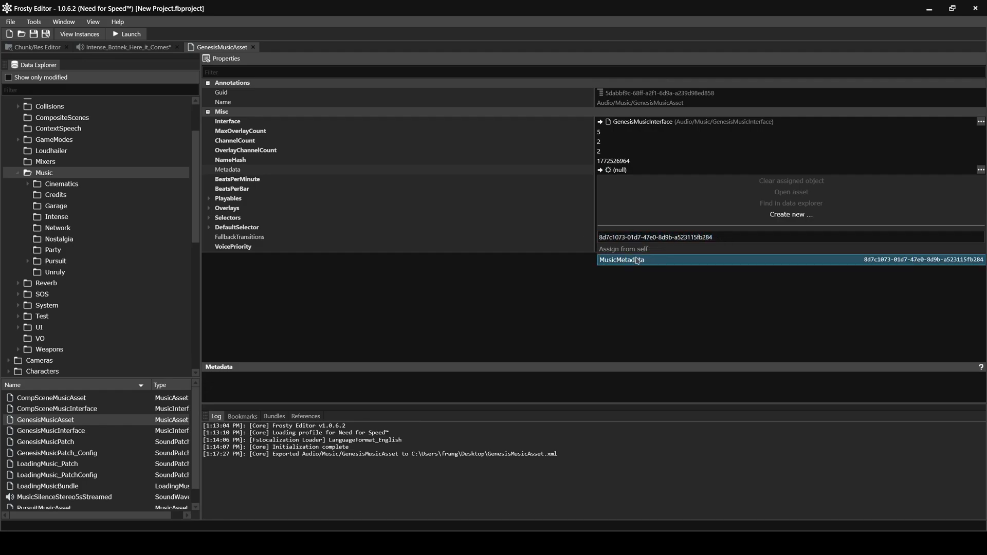
left_click(639, 259)
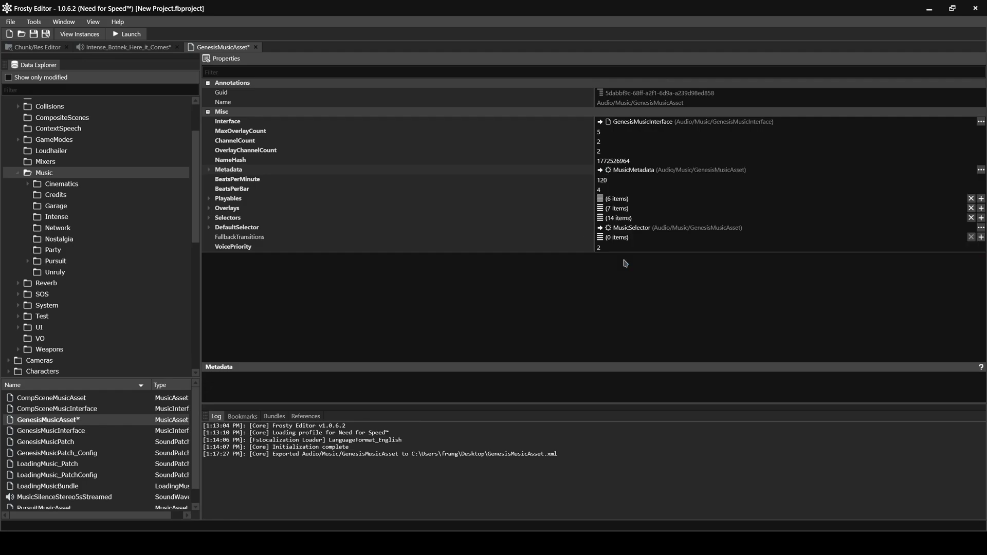
mouse_move(534, 175)
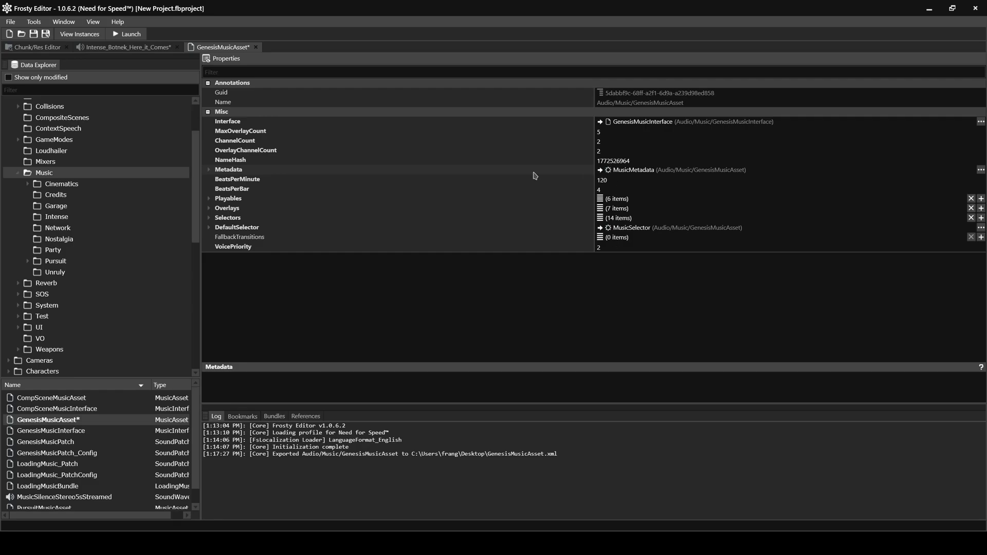
left_click(209, 170)
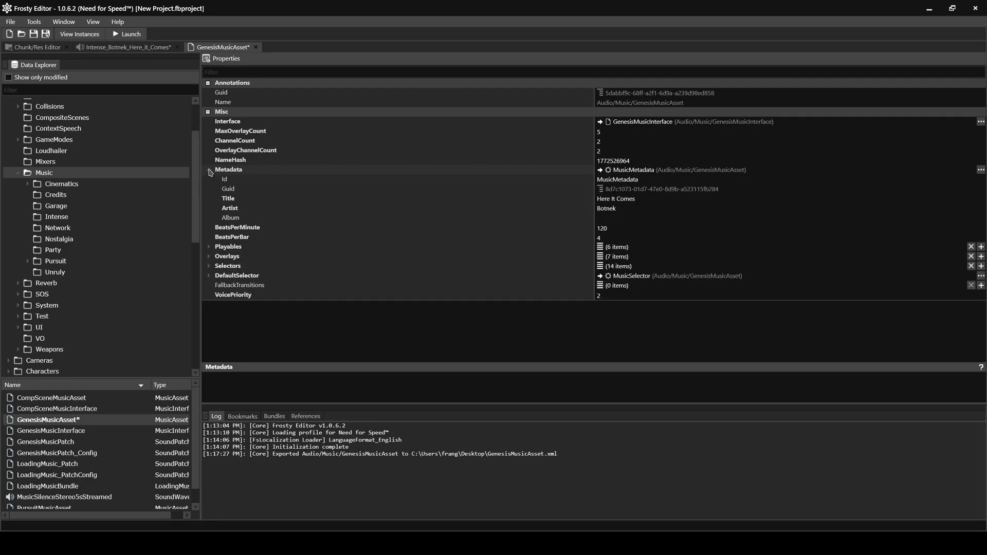
mouse_move(401, 209)
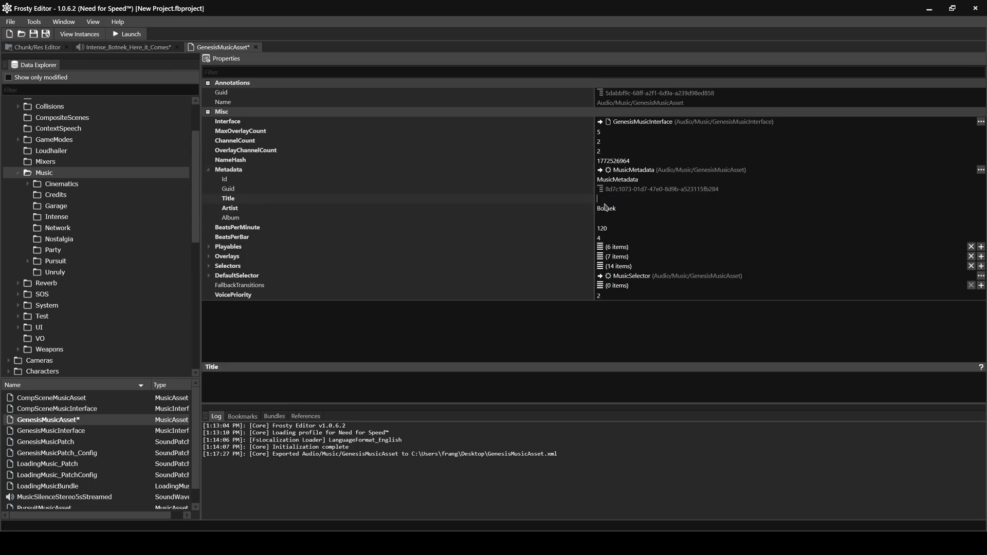
Step: Set the metadata Title to 'Sunflower' and Artist to 'Post Malone'
type("Sunflower")
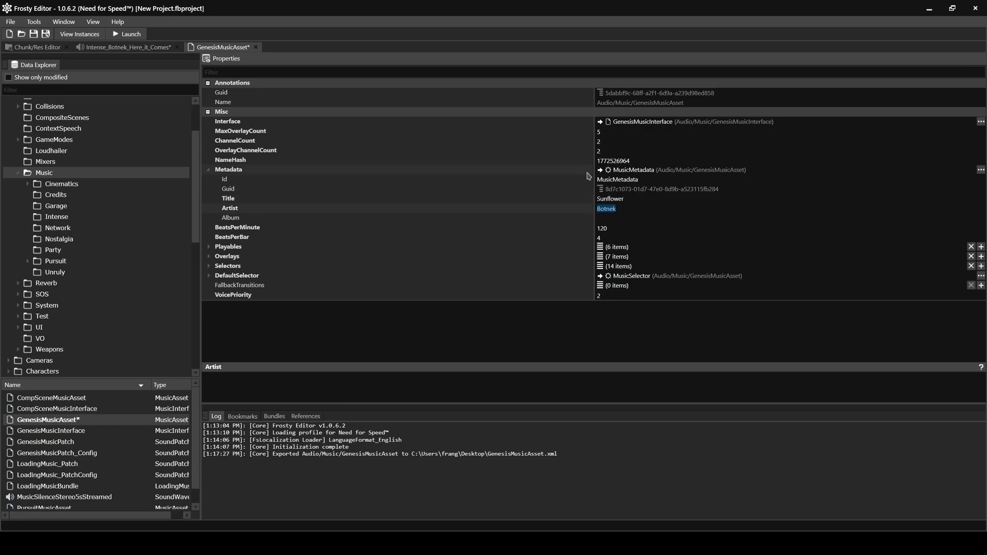
type("Post Malone")
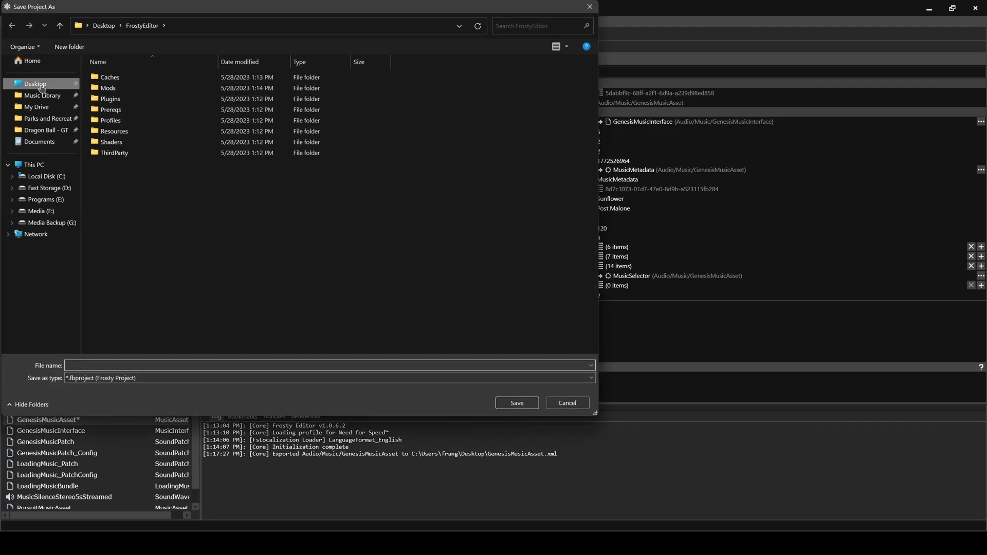
Step: Save the project to the Desktop as rdfsd.fbproject
left_click(515, 404)
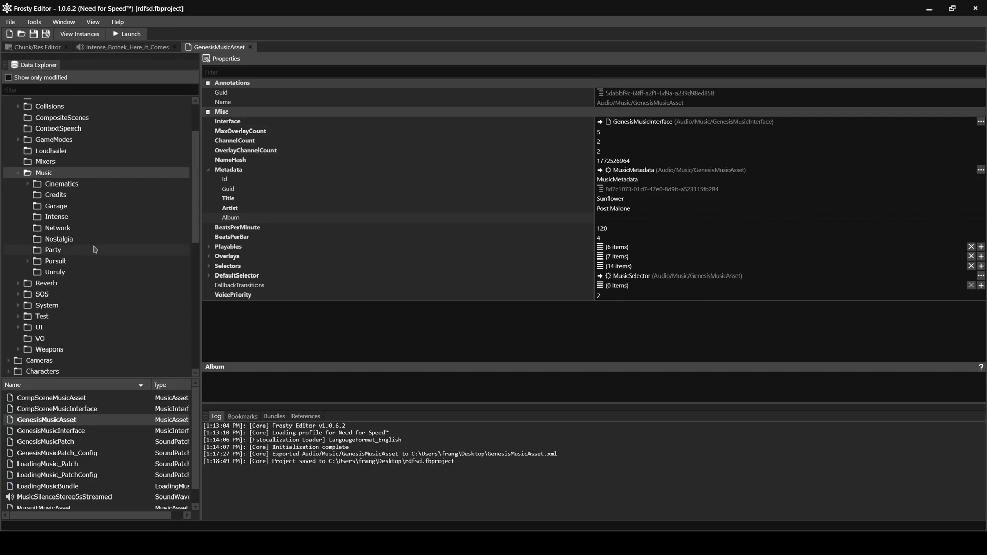
left_click(692, 218)
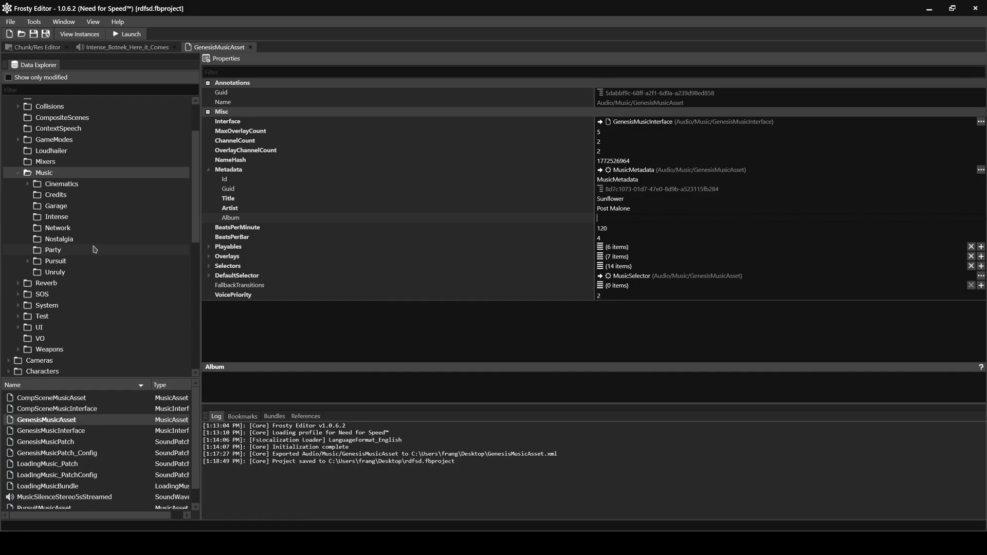